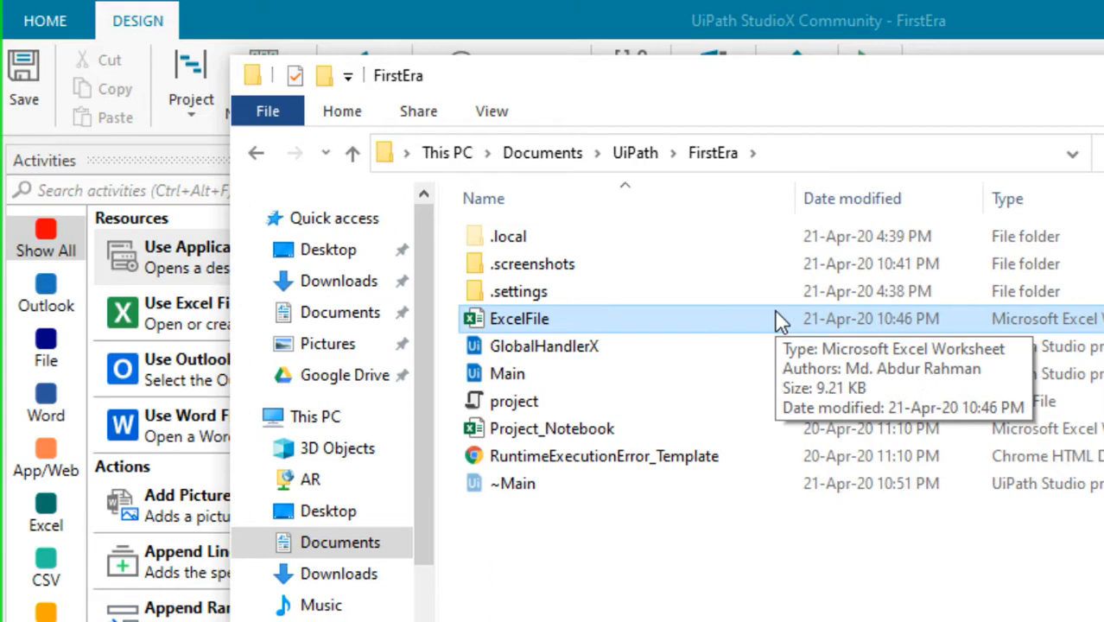
- Open ExcelFile from the FirstEra folder and select the empty Unicon Name cell C2
double_click(519, 318)
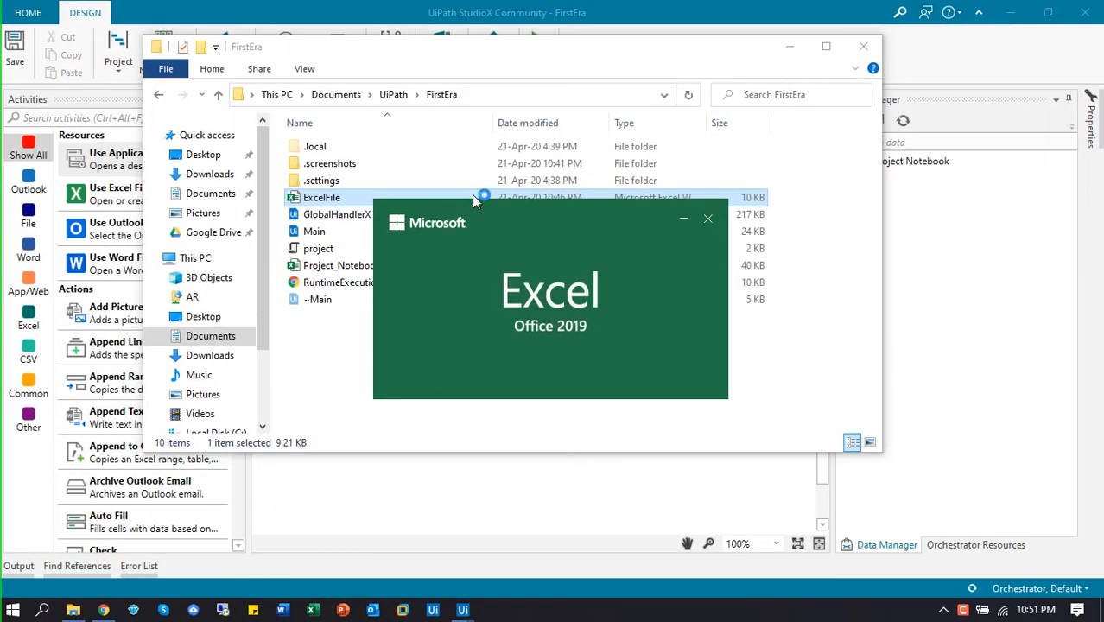
double_click(322, 197)
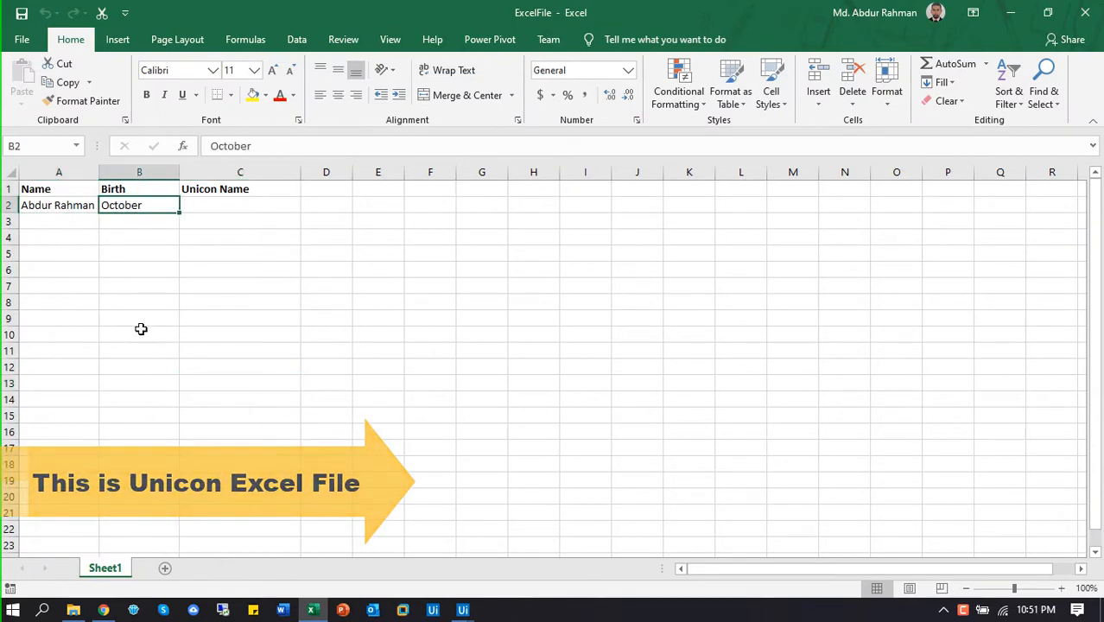
left_click(239, 205)
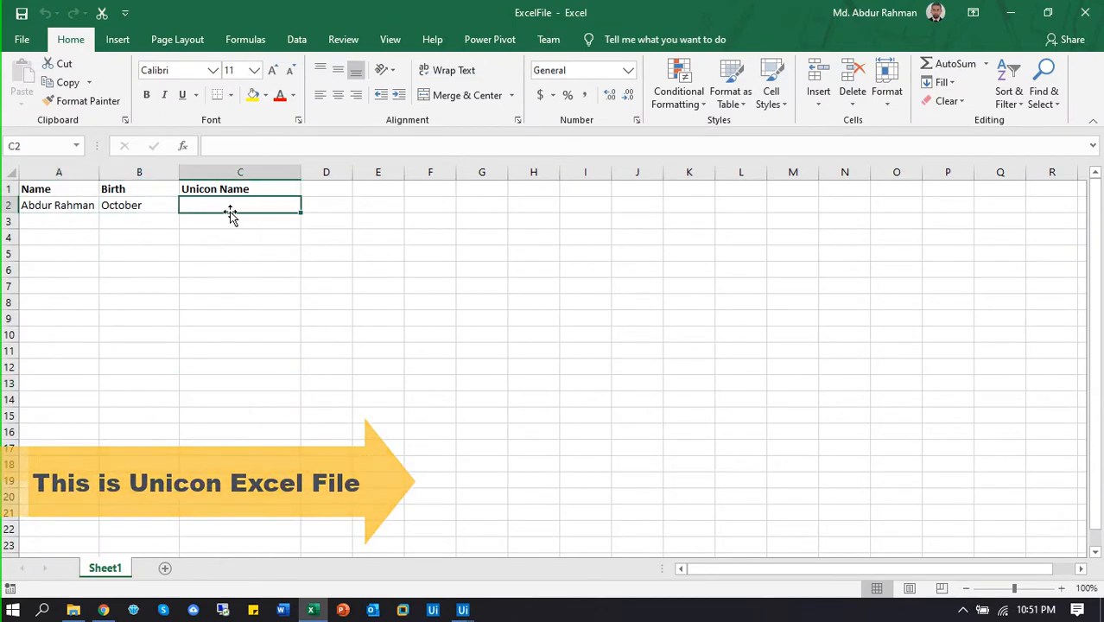
mouse_move(104, 609)
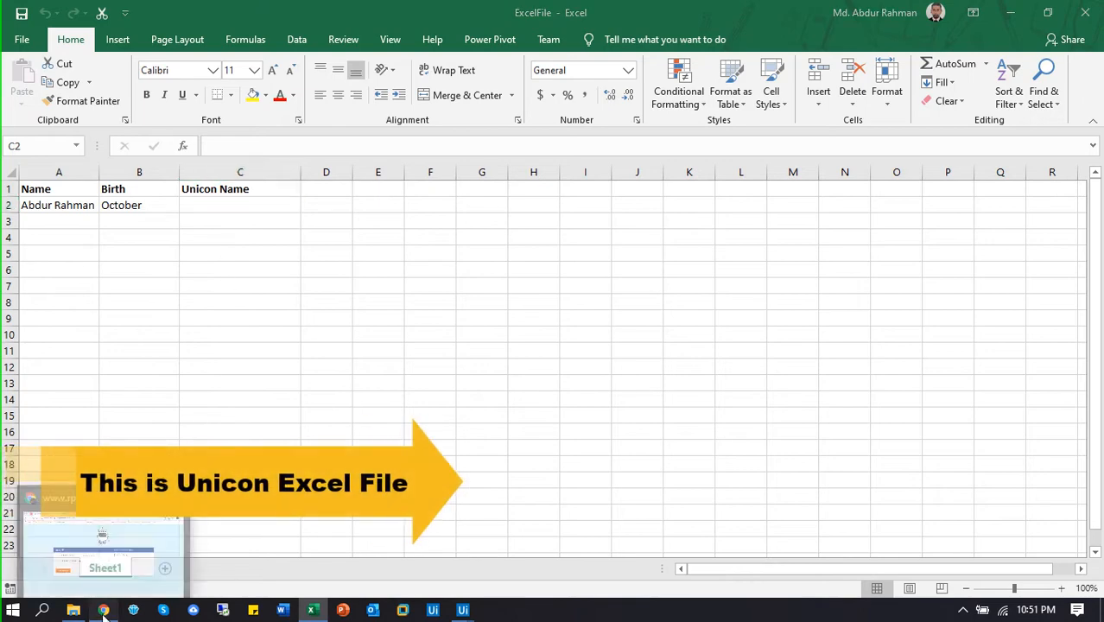
- Test the Chrome unicorn form with name 'hello' and February, then request a name
left_click(104, 610)
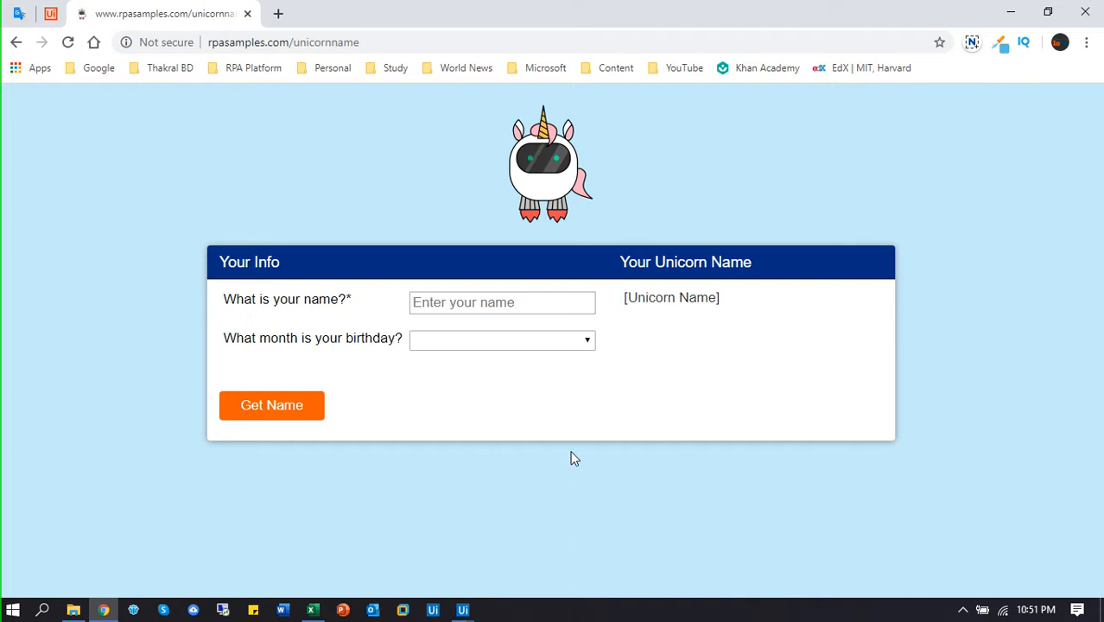
mouse_move(292, 326)
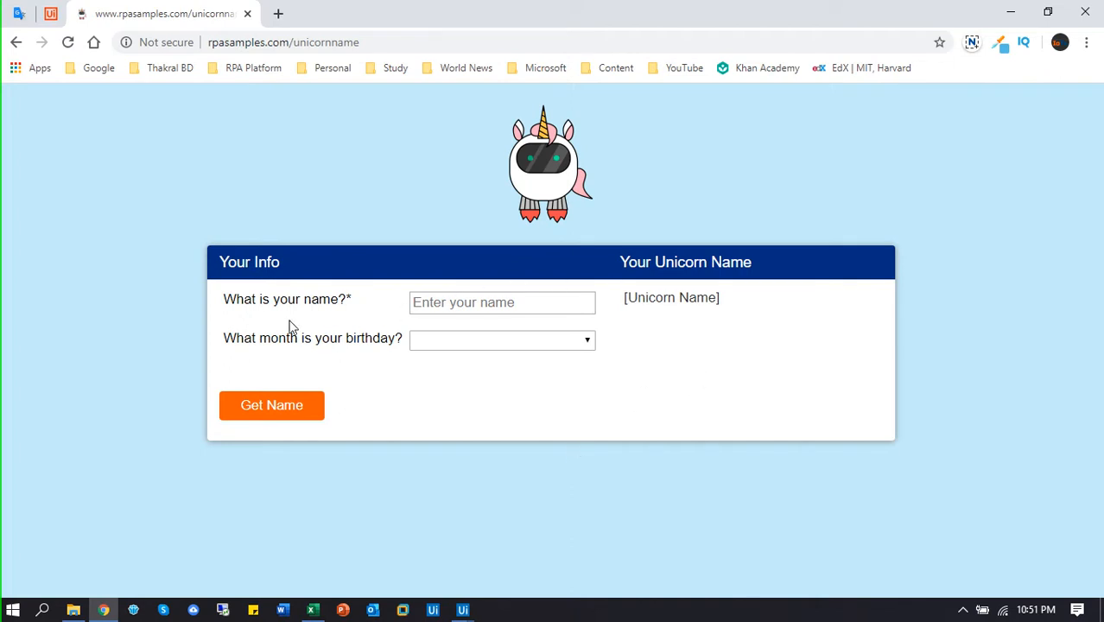
mouse_move(664, 320)
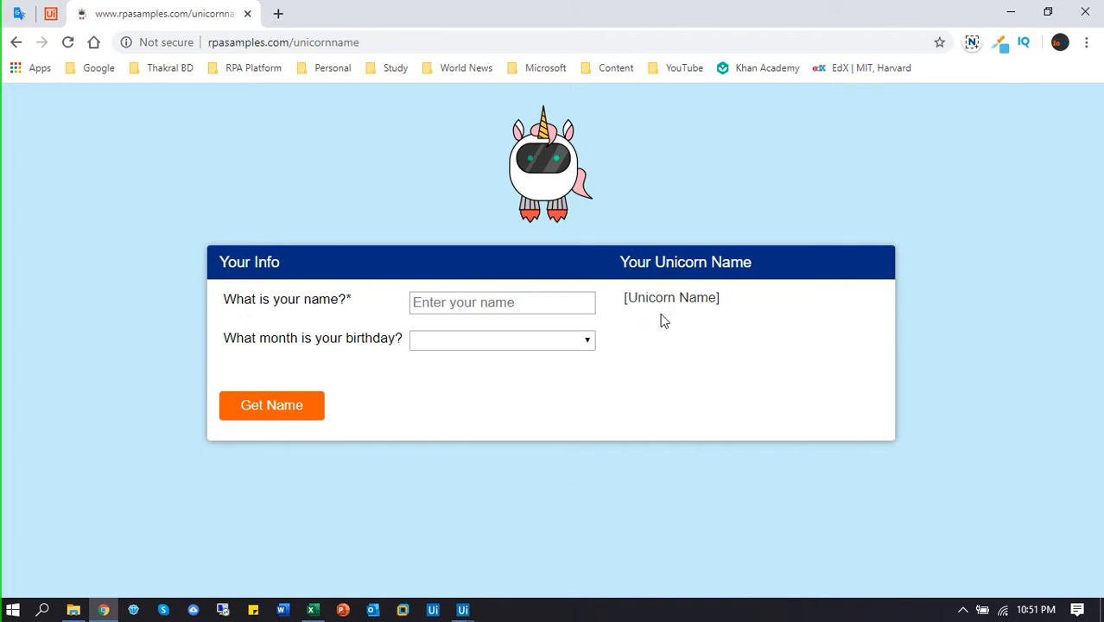
left_click(502, 302)
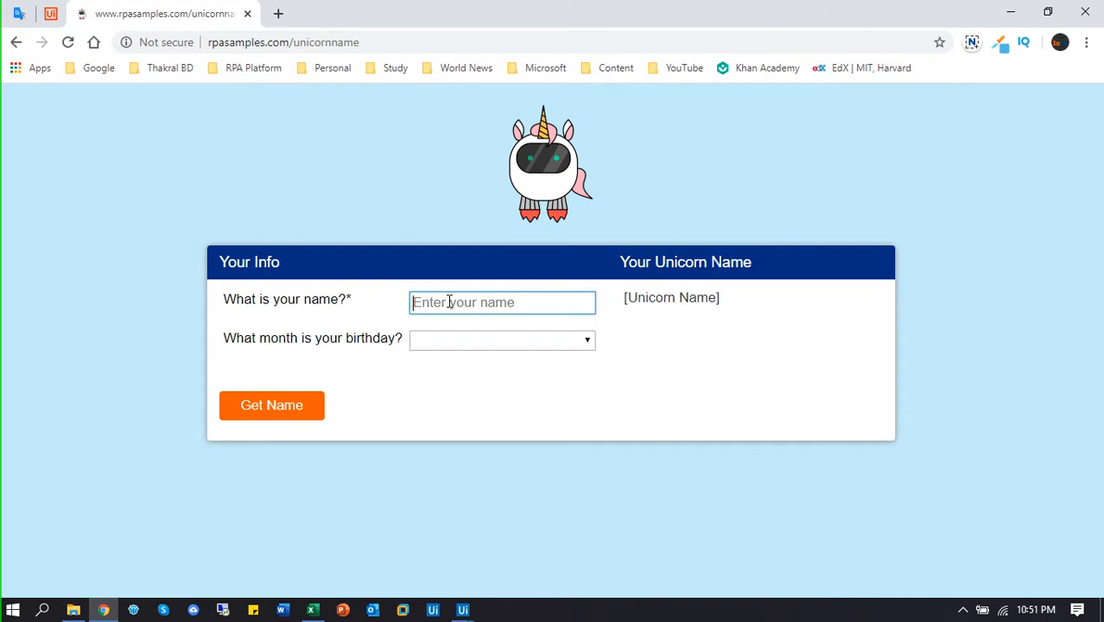
type("hello")
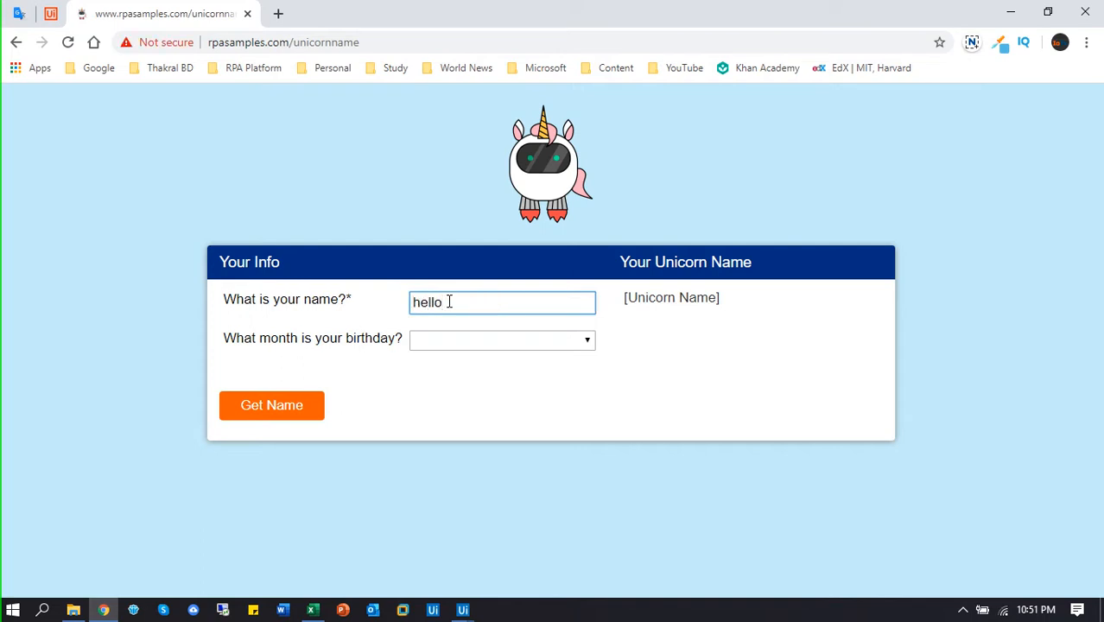
left_click(501, 339)
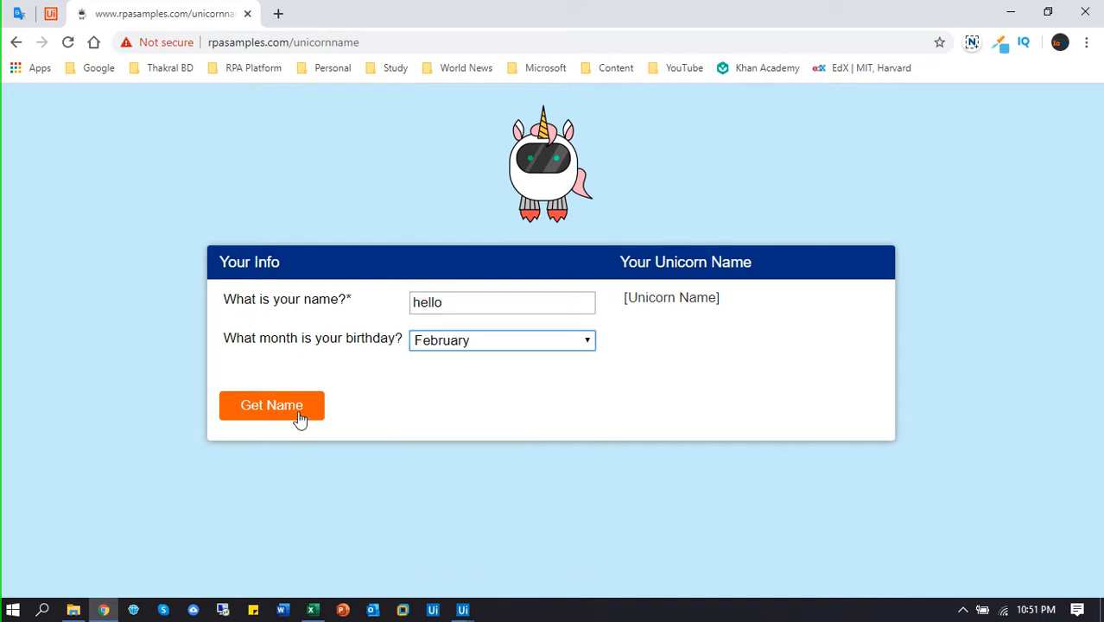
left_click(272, 405)
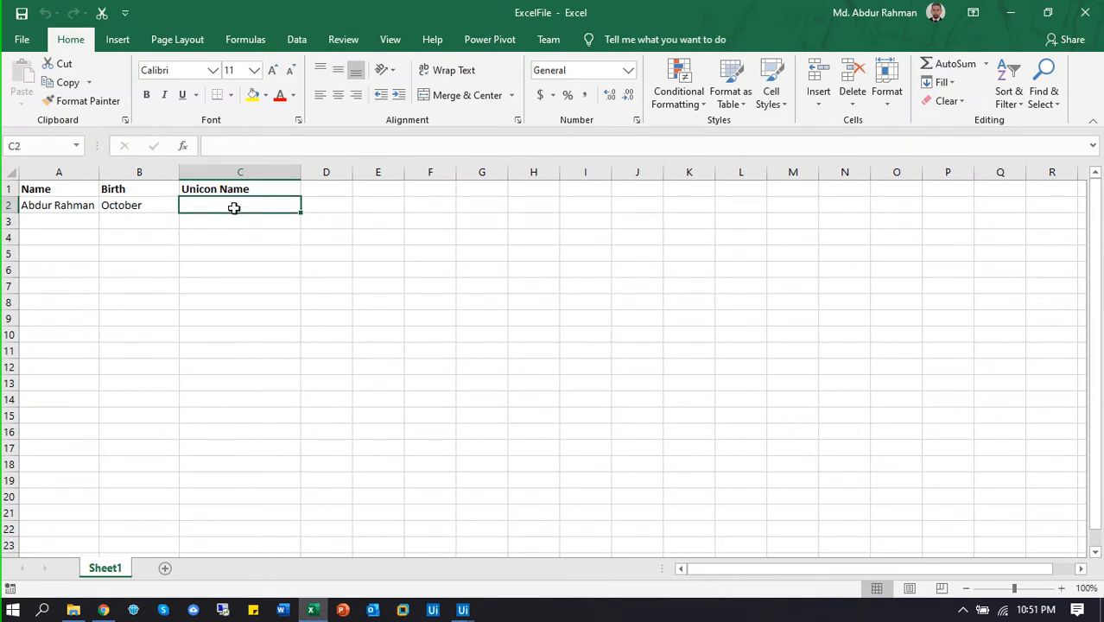
- Select the empty Unicon Name cell C2 in ExcelFile
left_click(533, 350)
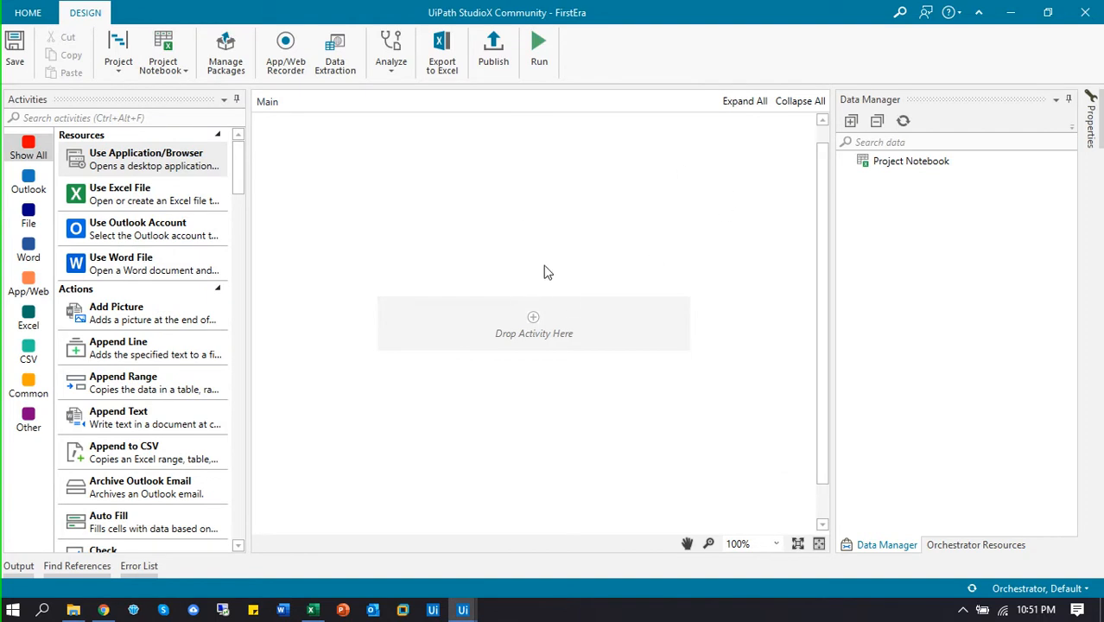
mouse_move(587, 369)
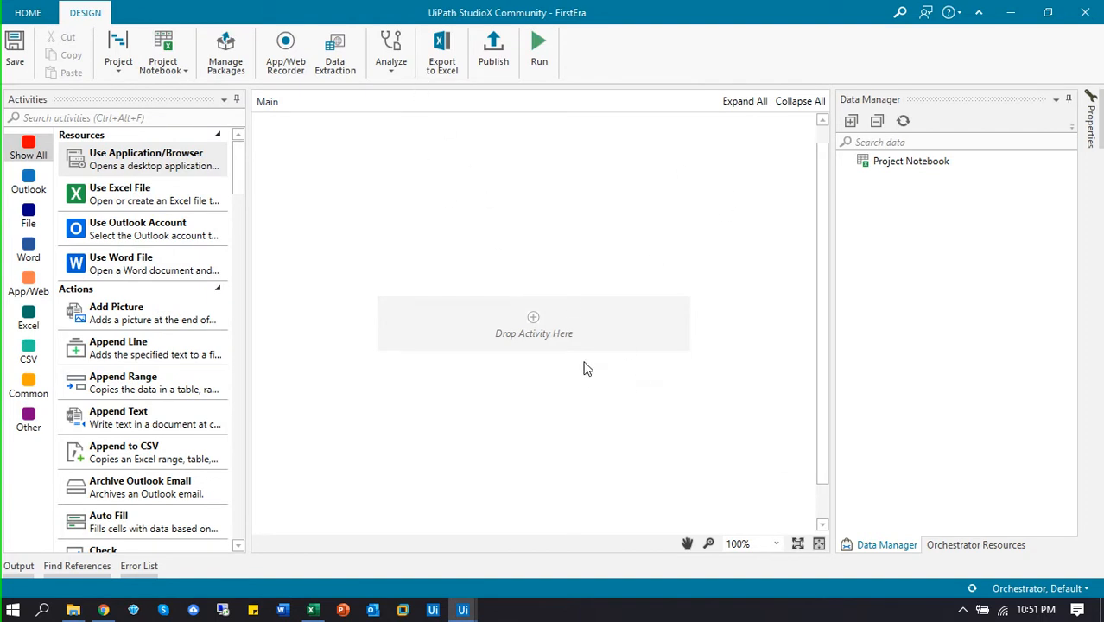
- Add a Use Excel File activity with ExcelFile chosen as its workbook
left_click(533, 317)
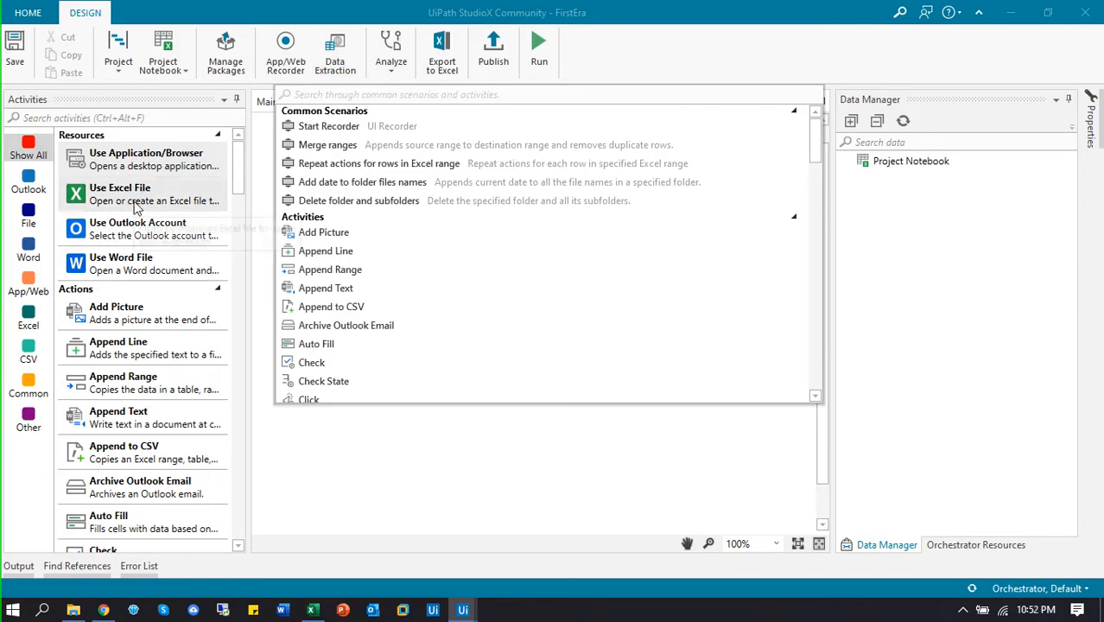
type("exce")
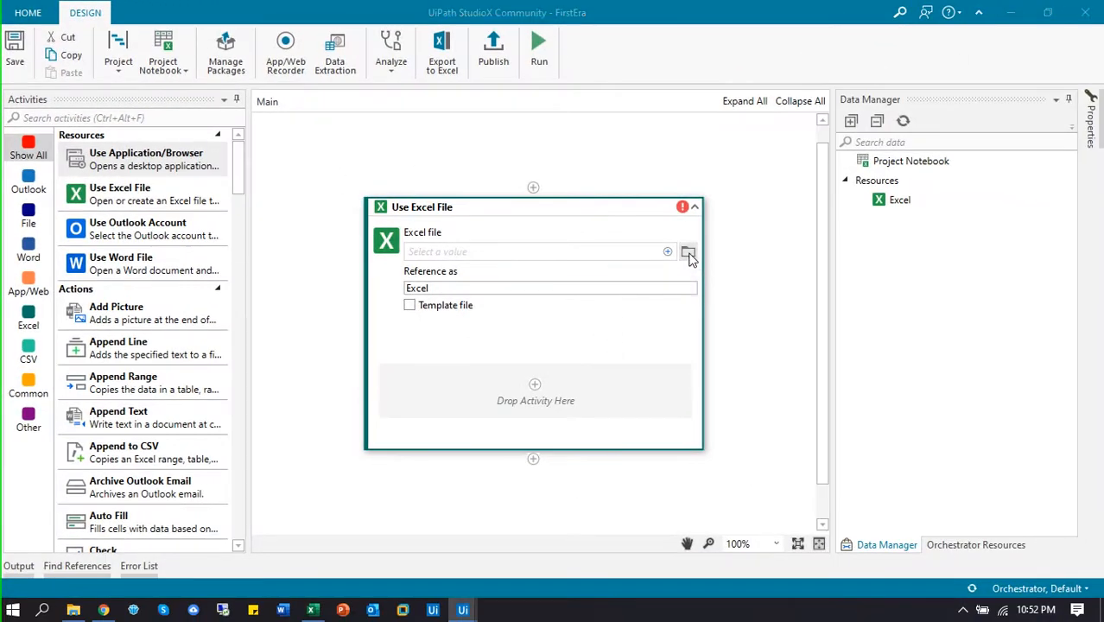
left_click(666, 251)
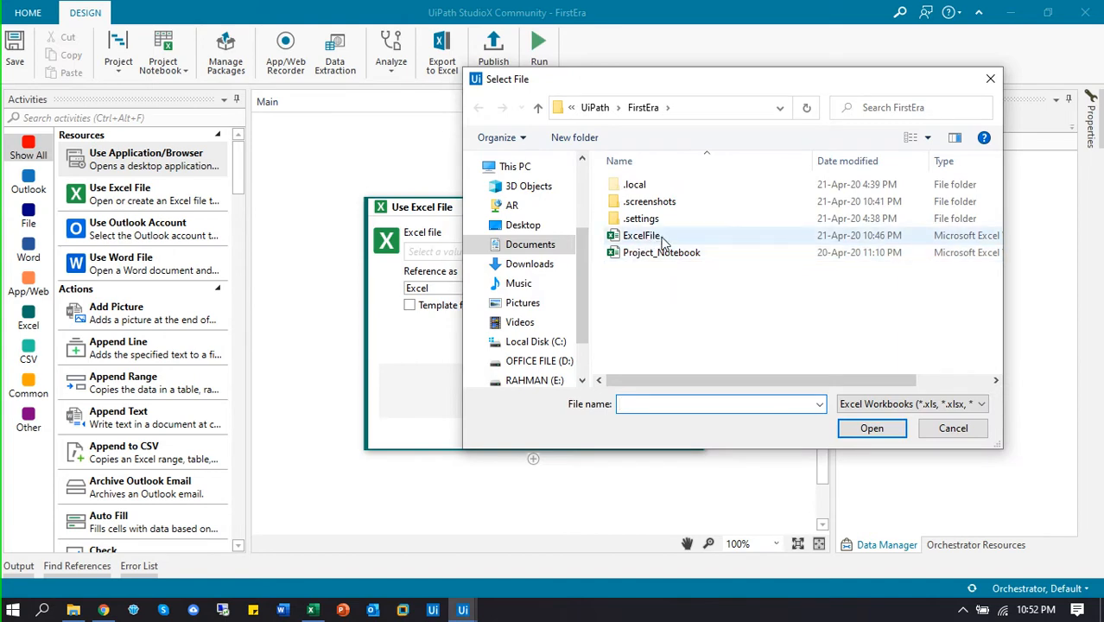
left_click(641, 235)
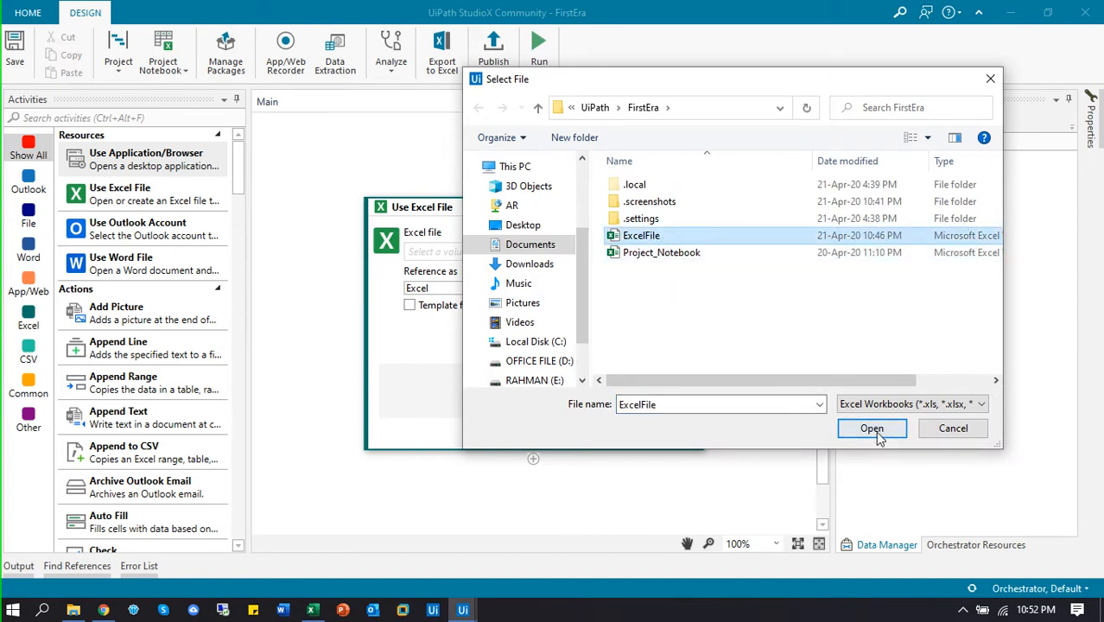
left_click(872, 428)
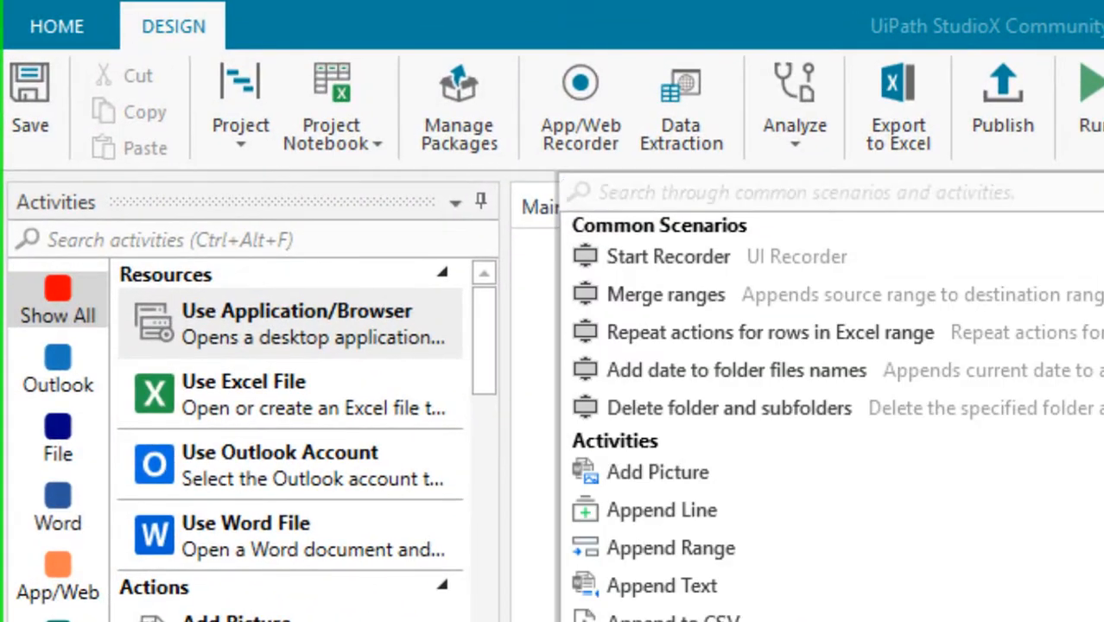
- Add Use Application/Browser inside Use Excel File, indicating the Chrome rpasamples.com/unicornname page
type("use application")
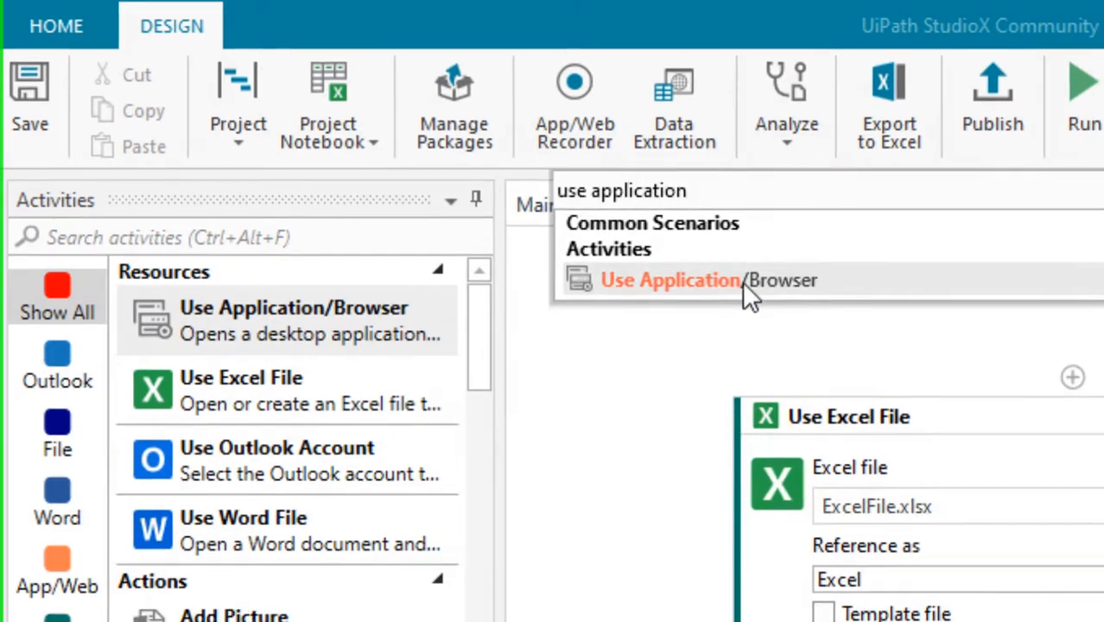
left_click(669, 279)
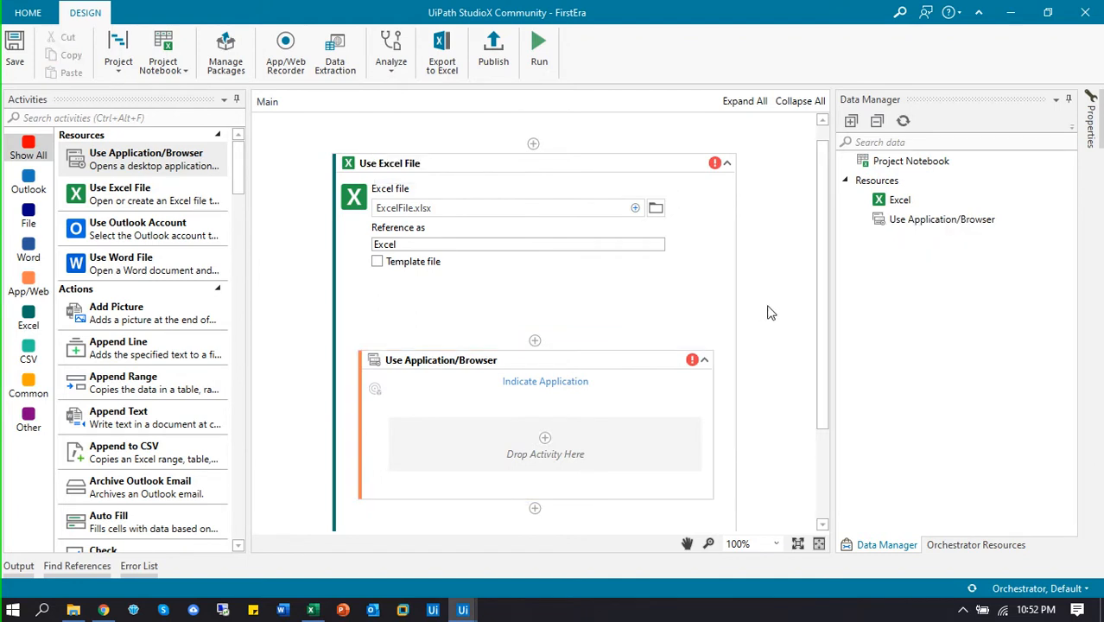
scroll("down", 3)
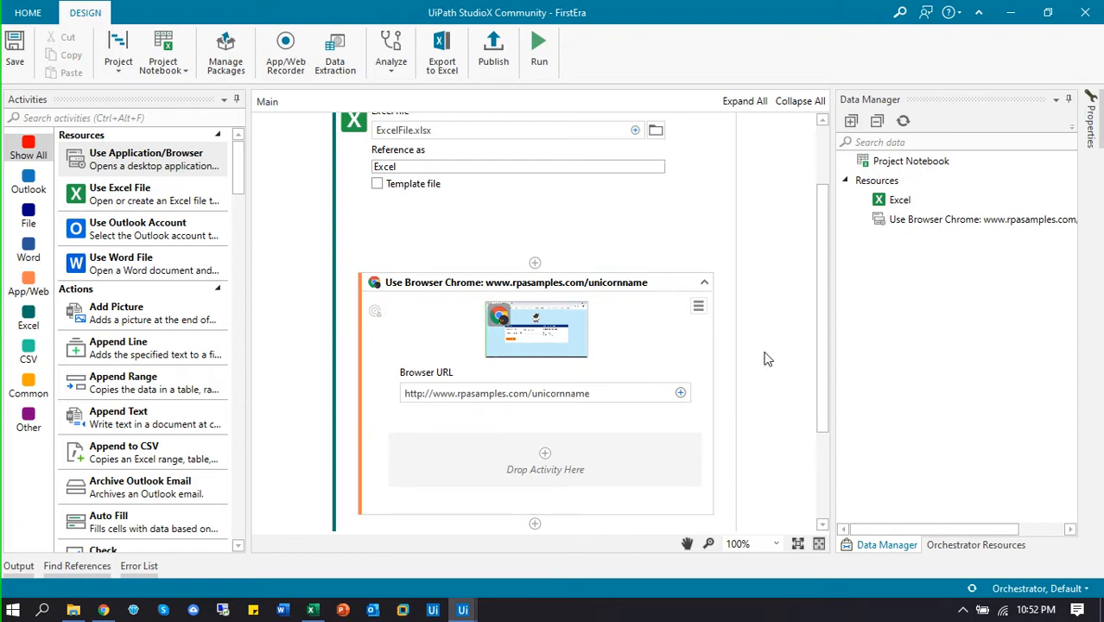
scroll("down", 3)
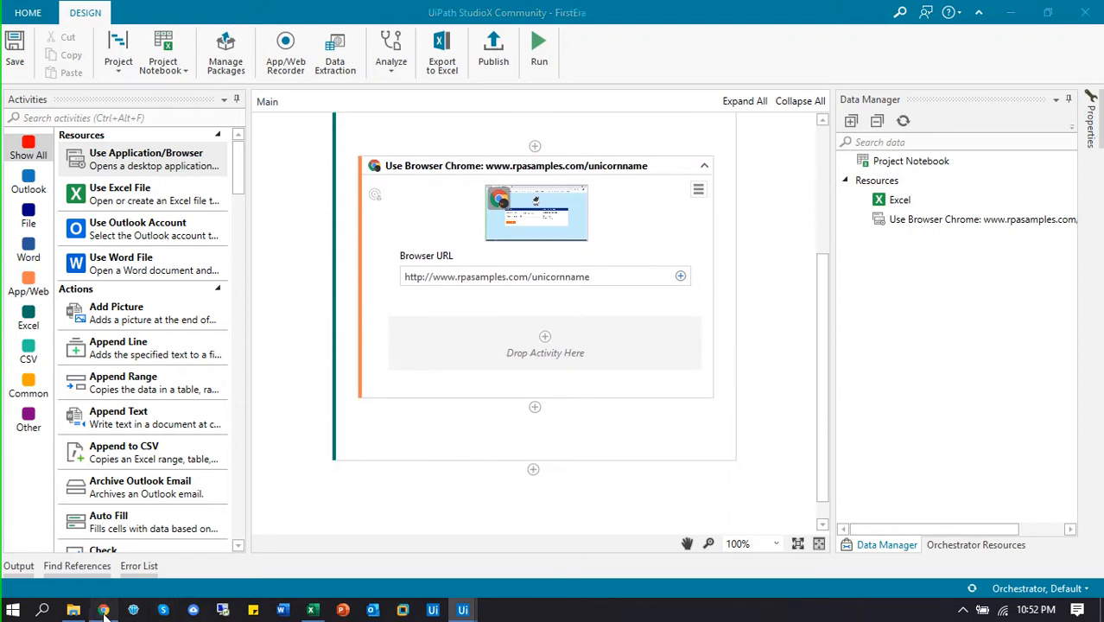
left_click(103, 609)
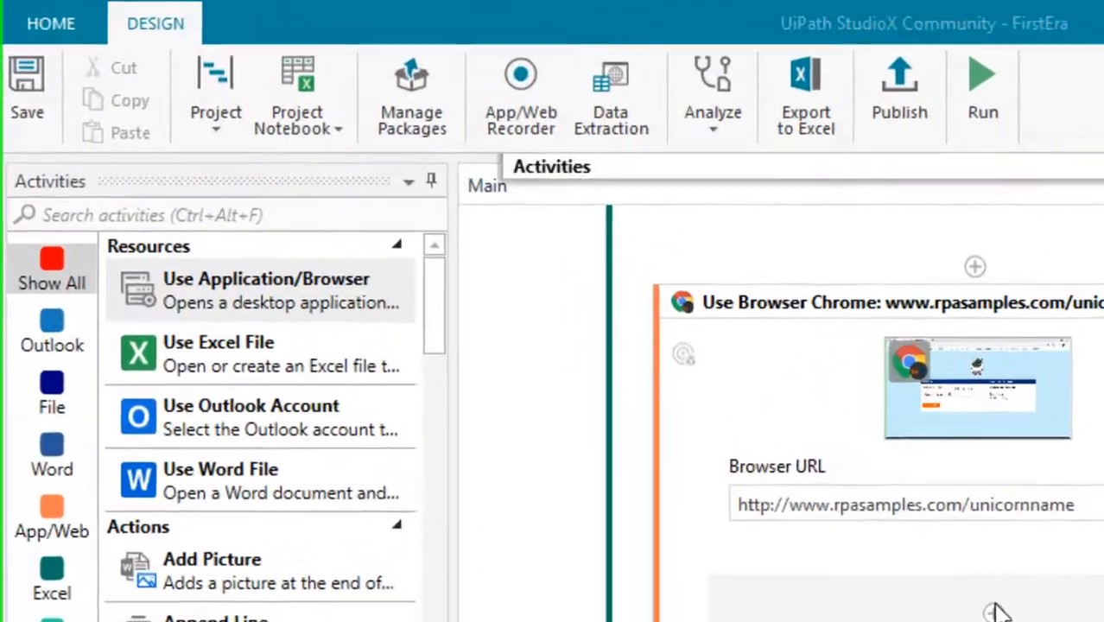
- Add a Type Into activity targeting the name field, anchored to the 'What is your name?' label
type("type")
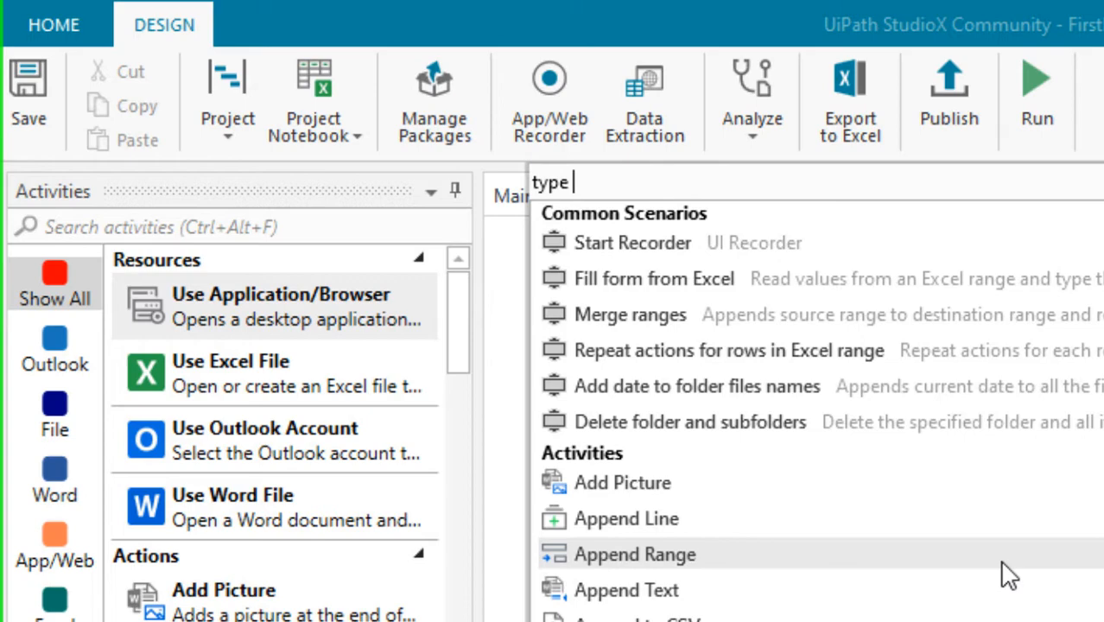
type("into")
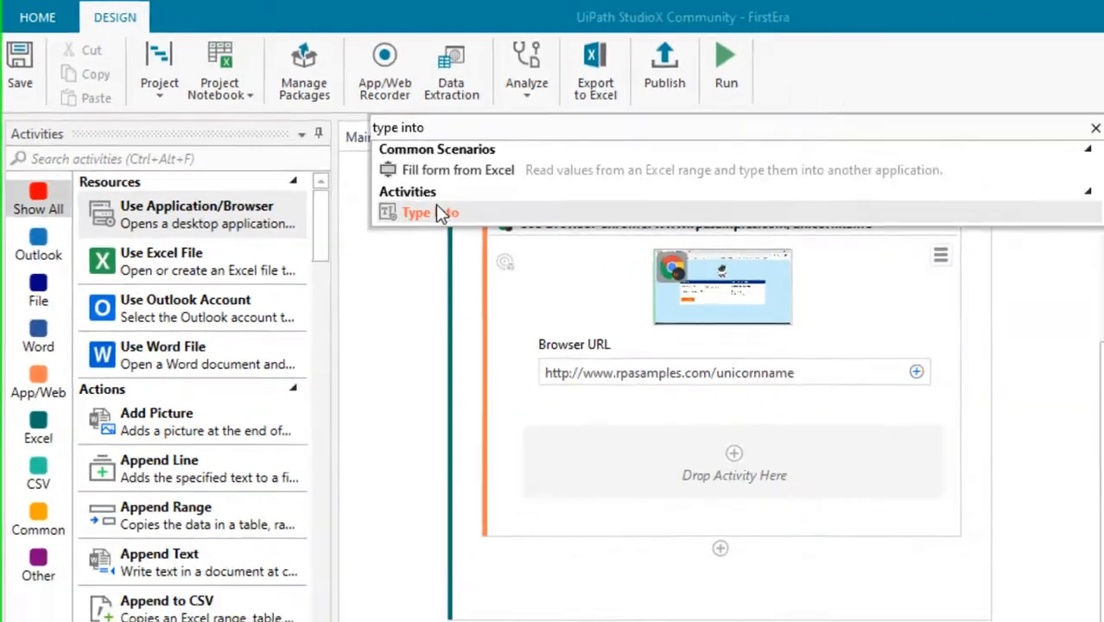
left_click(415, 212)
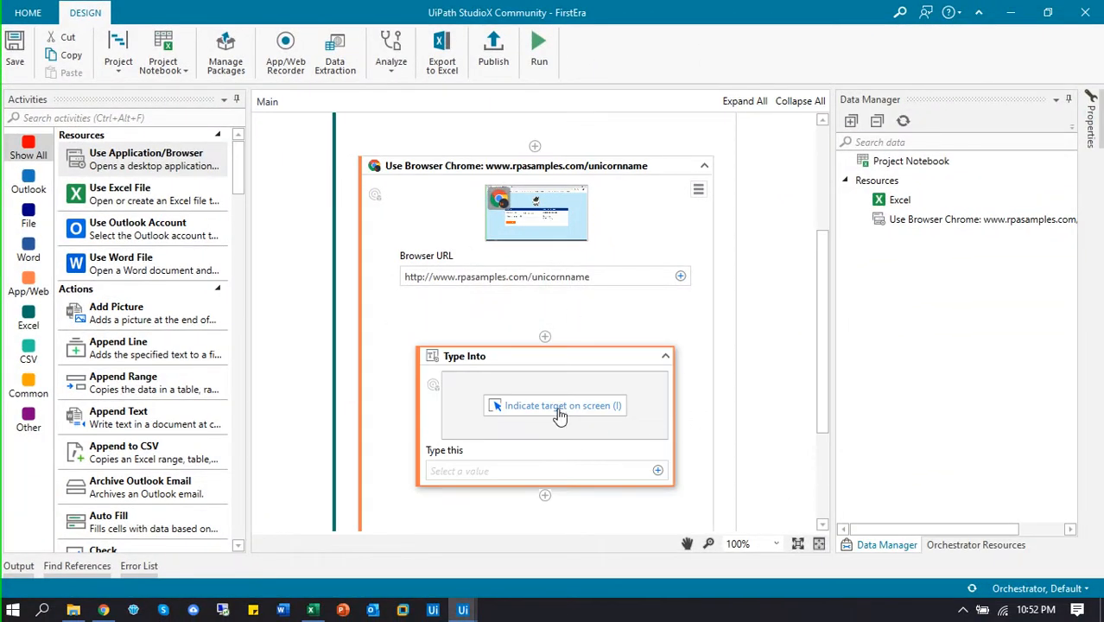
left_click(562, 405)
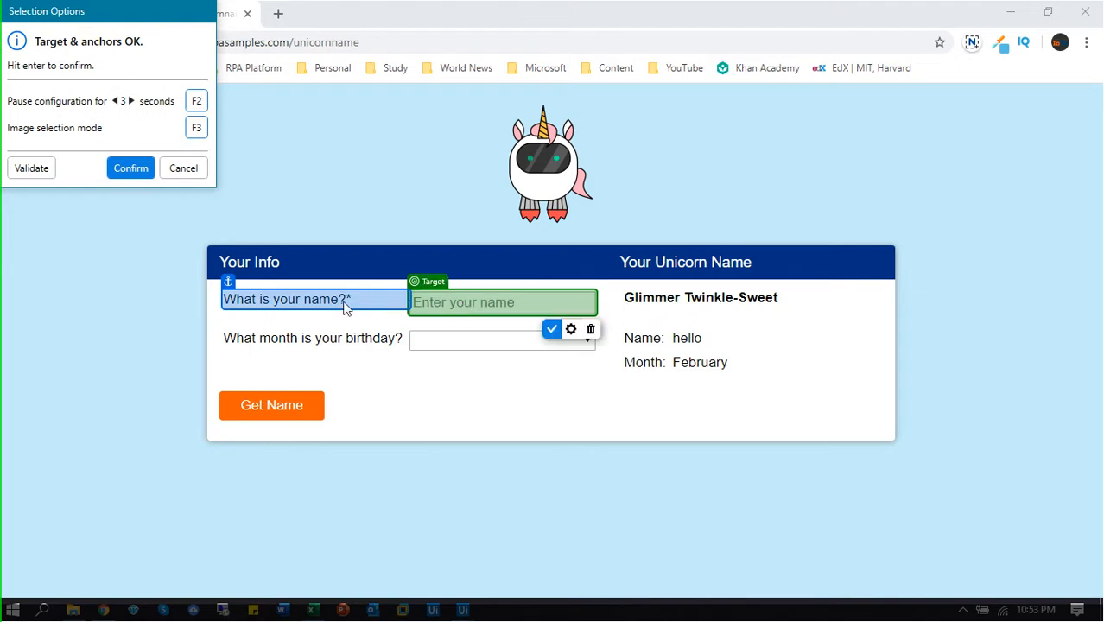
mouse_move(131, 167)
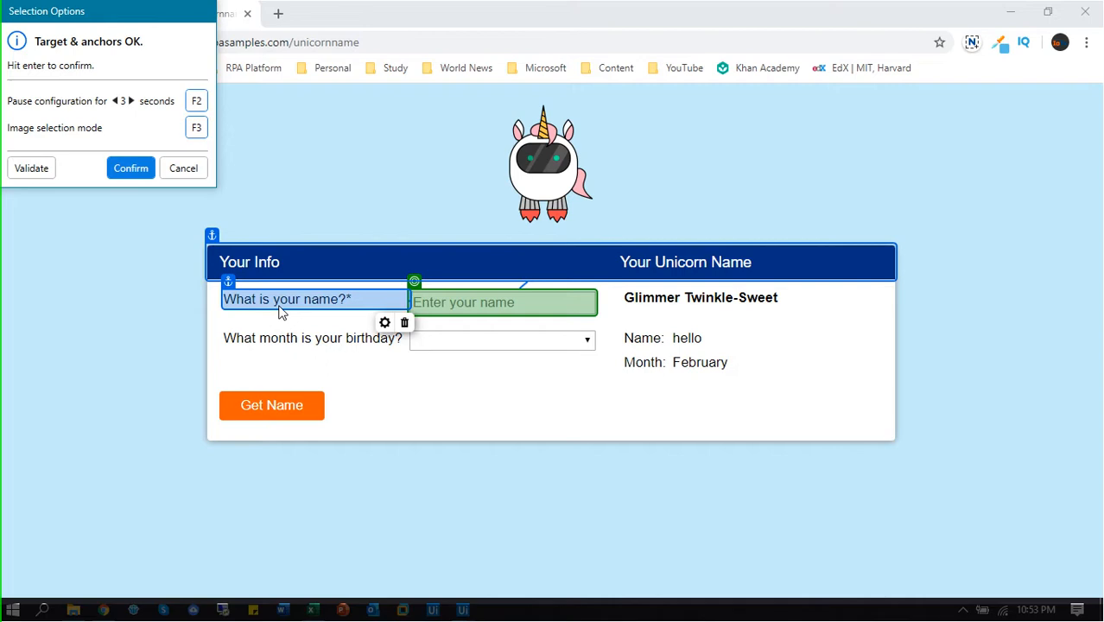
left_click(130, 167)
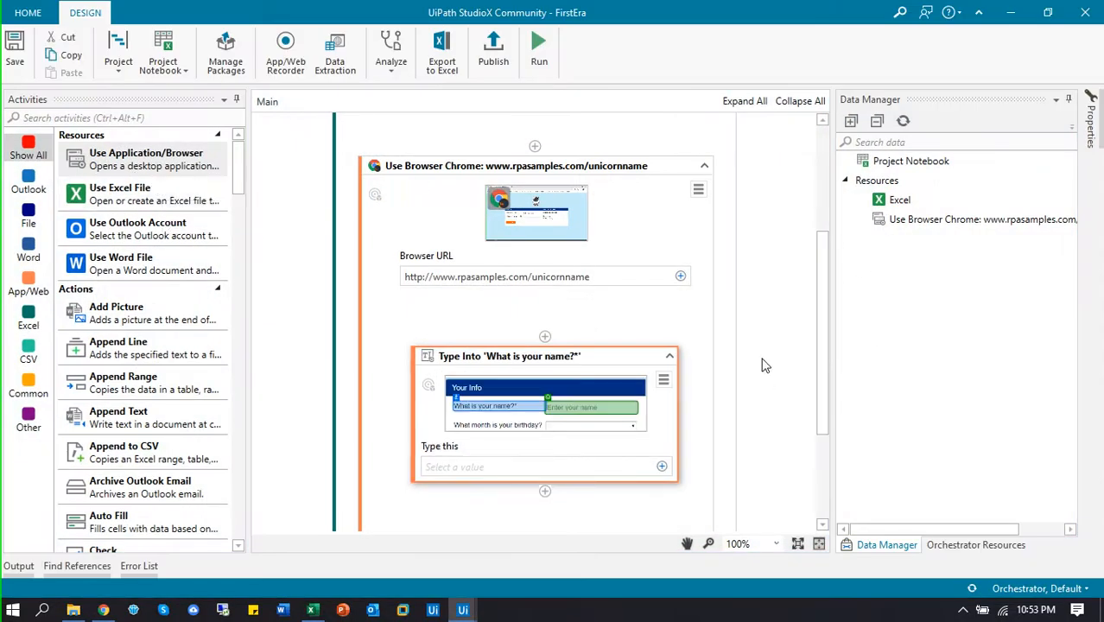
mouse_move(454, 467)
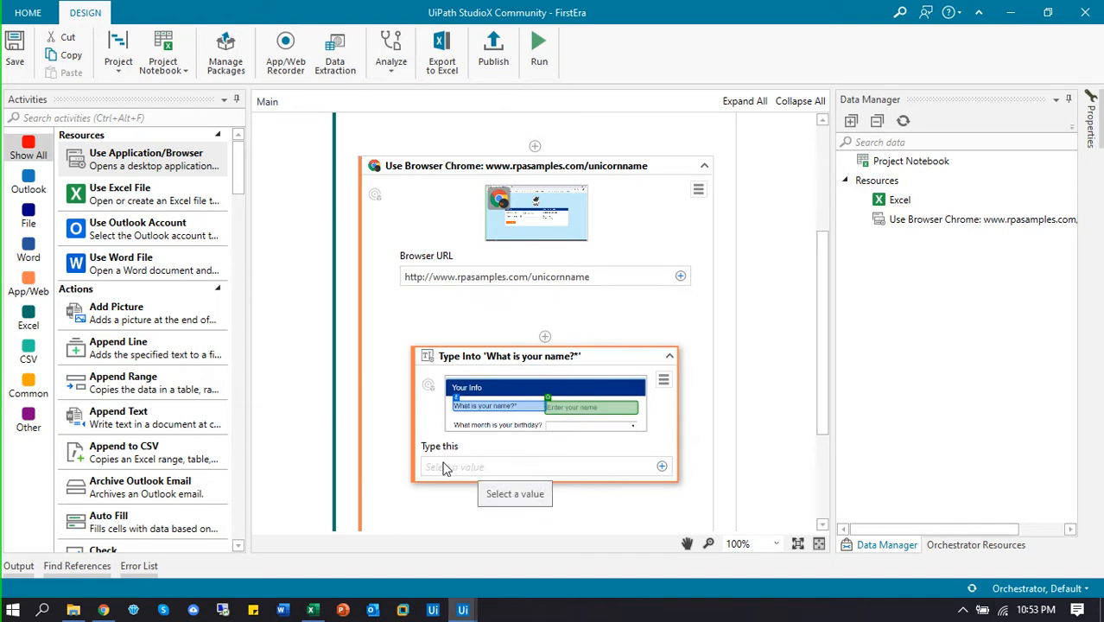
- Set its Type this value to Excel cell Sheet1!A2
left_click(661, 466)
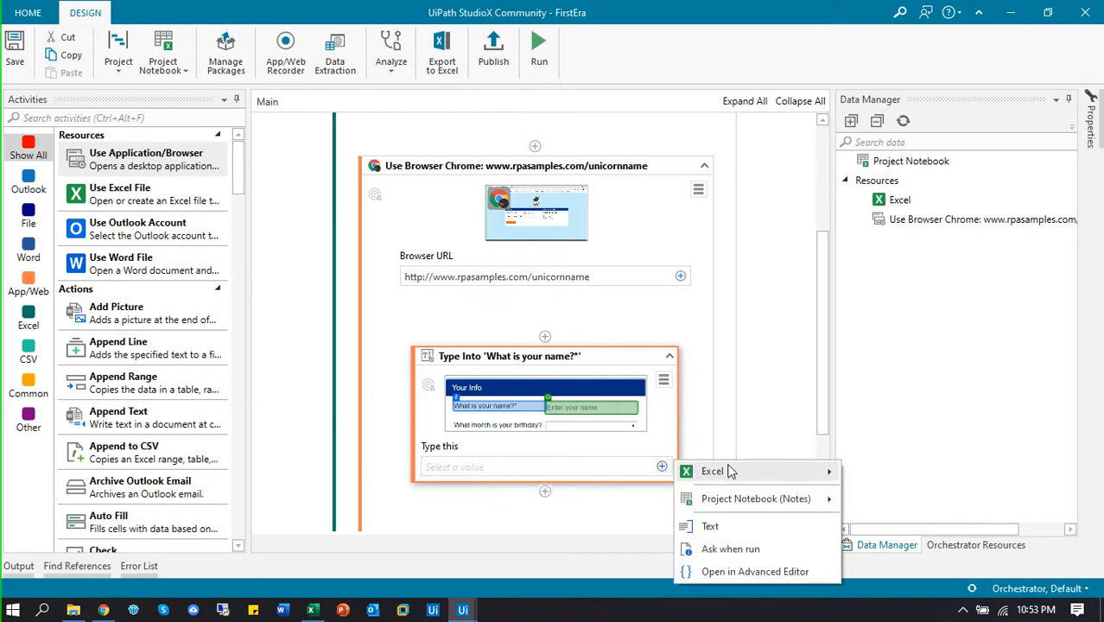
mouse_move(712, 471)
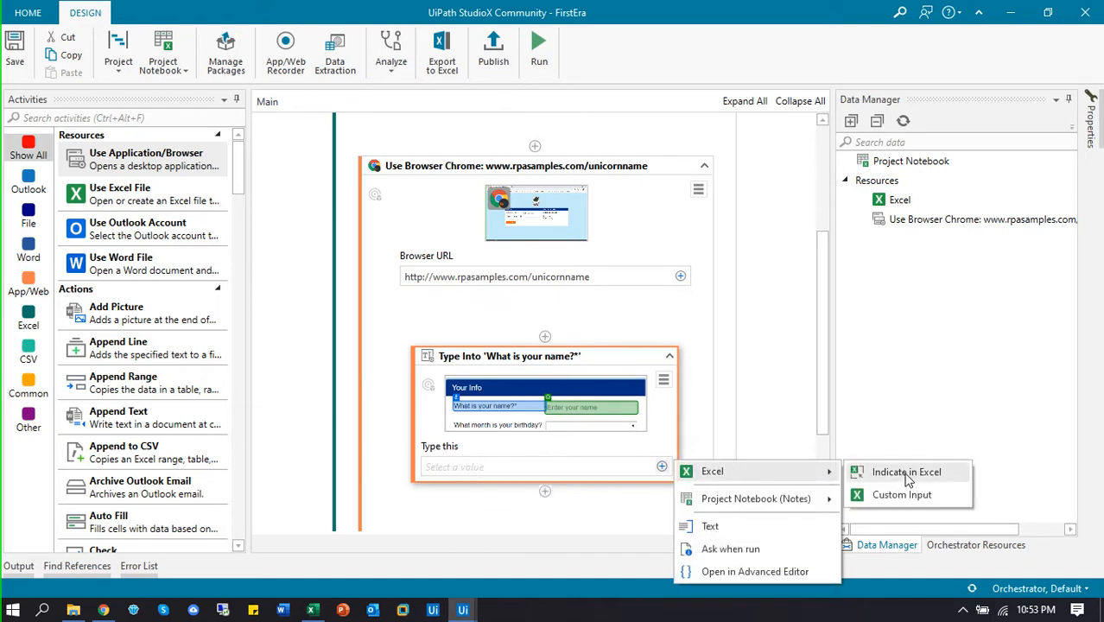
left_click(906, 472)
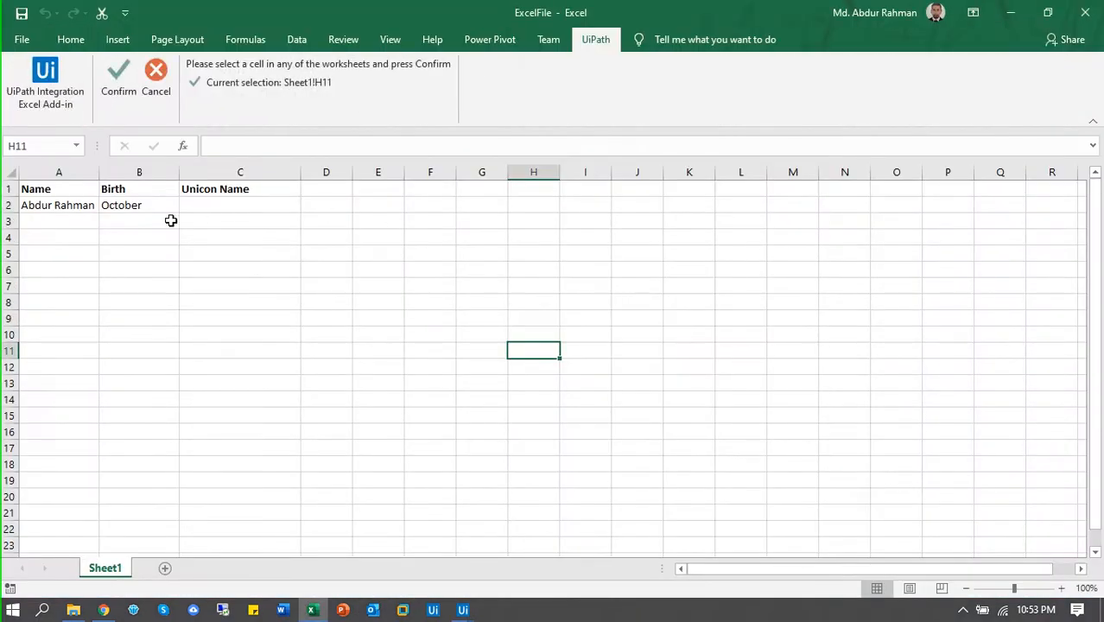
left_click(57, 204)
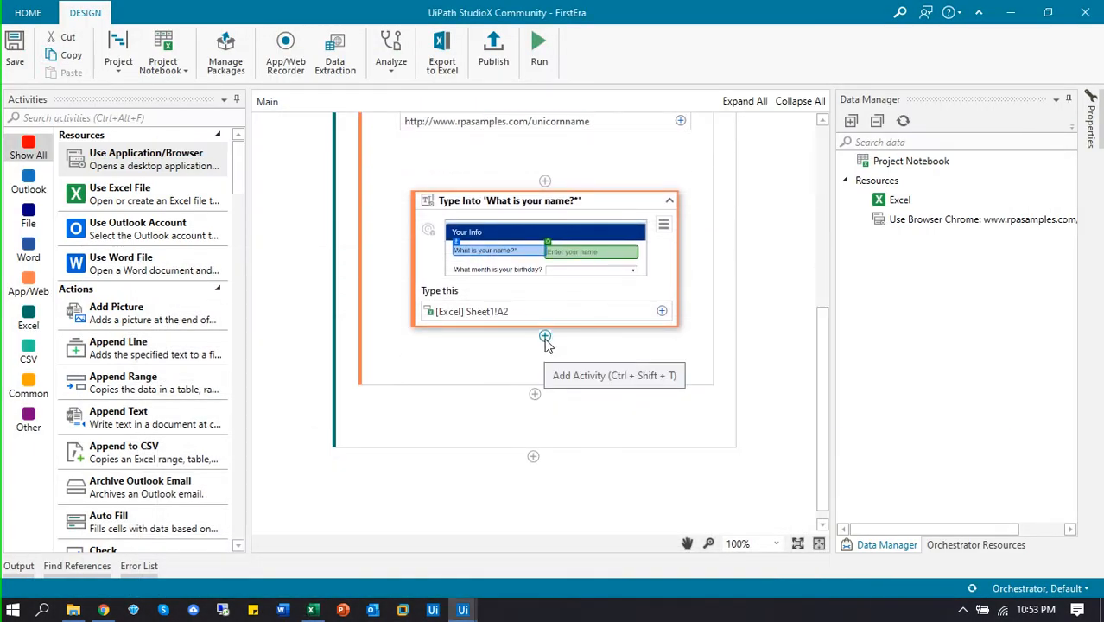
- Add a Type Into targeting the birthday month dropdown, typing Excel Sheet1!B2
left_click(545, 337)
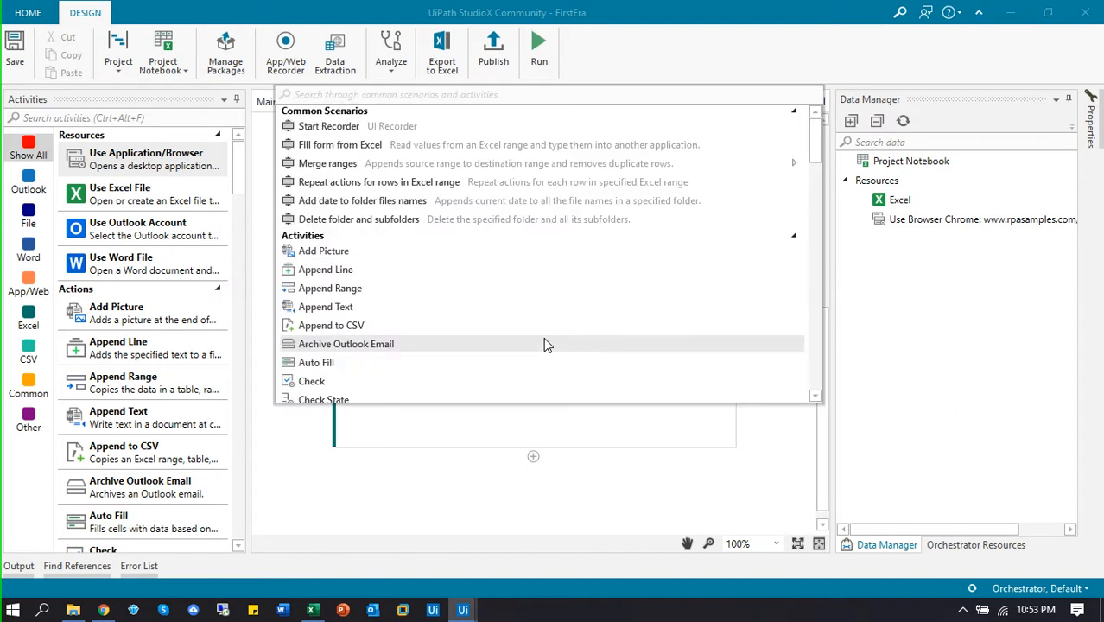
type("type into")
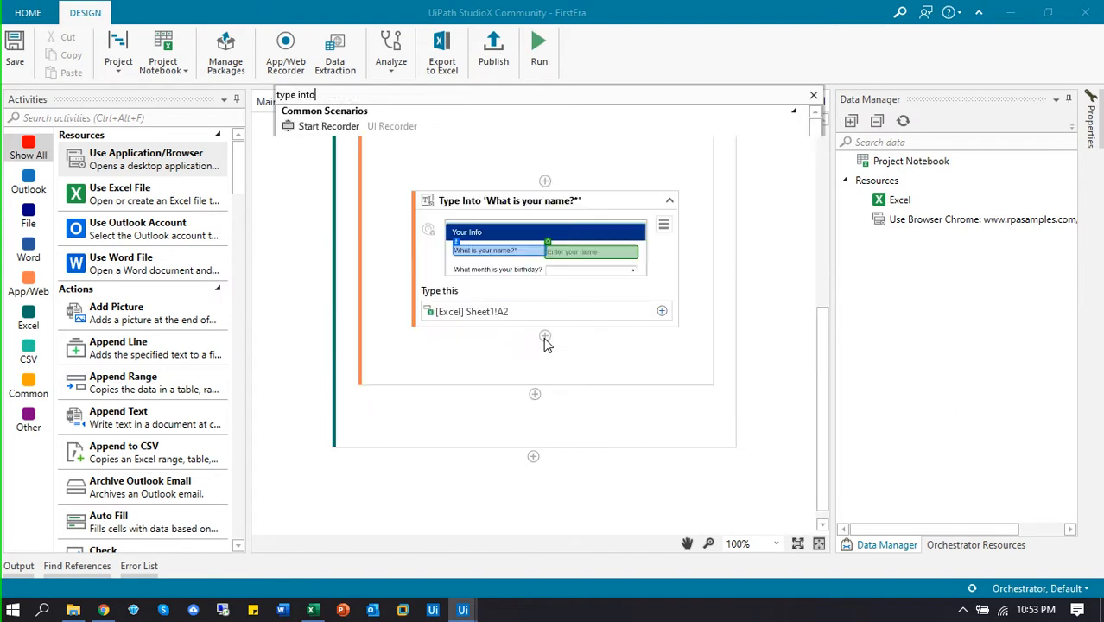
left_click(544, 337)
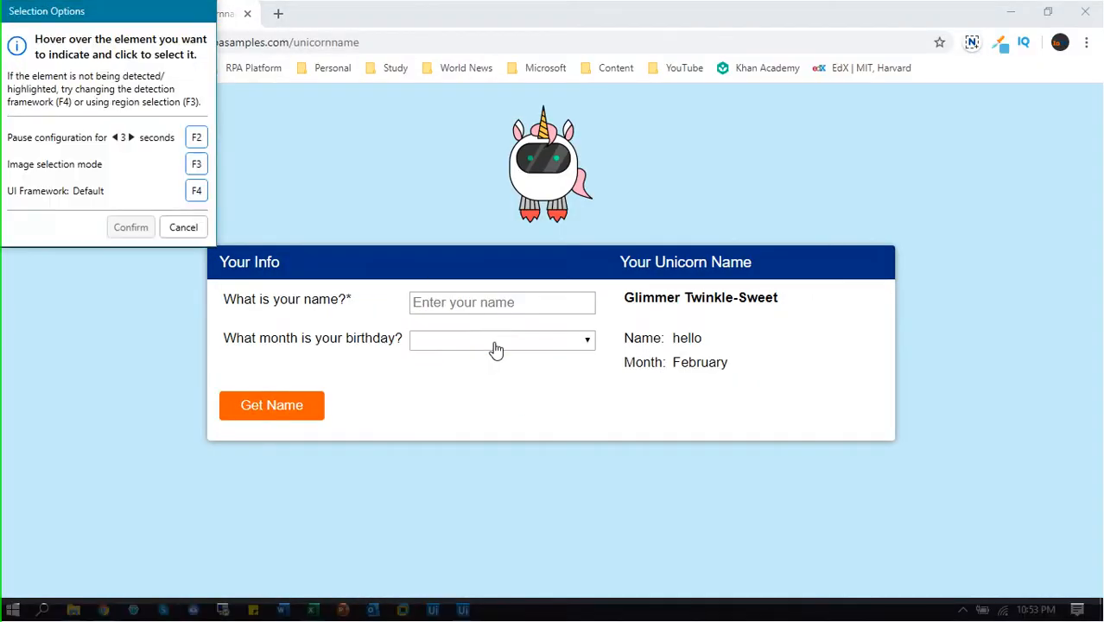
left_click(501, 338)
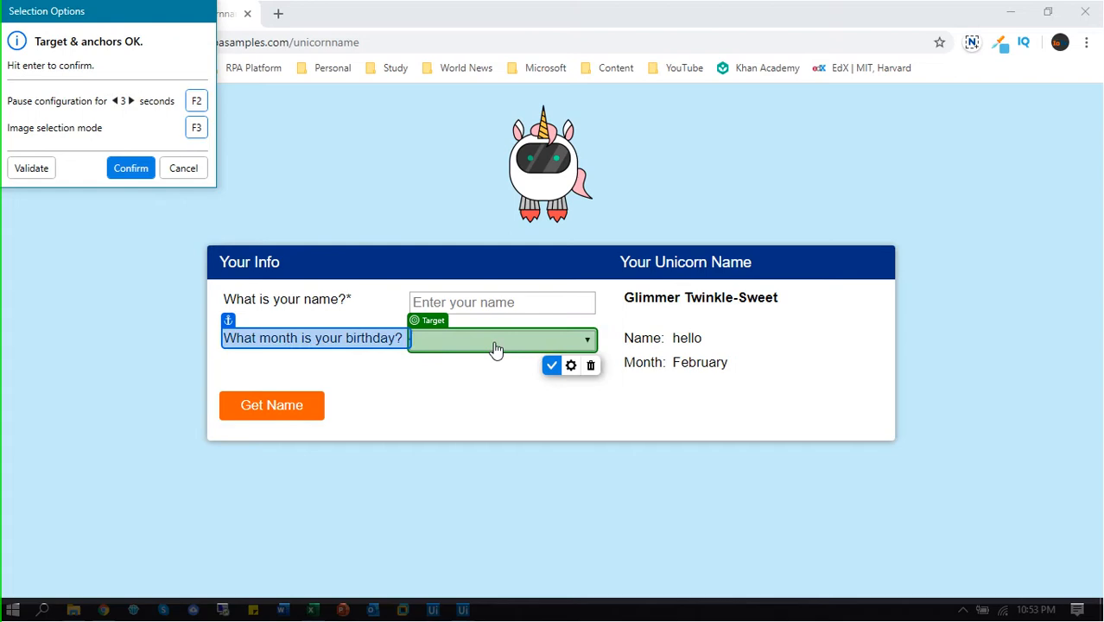
mouse_move(518, 361)
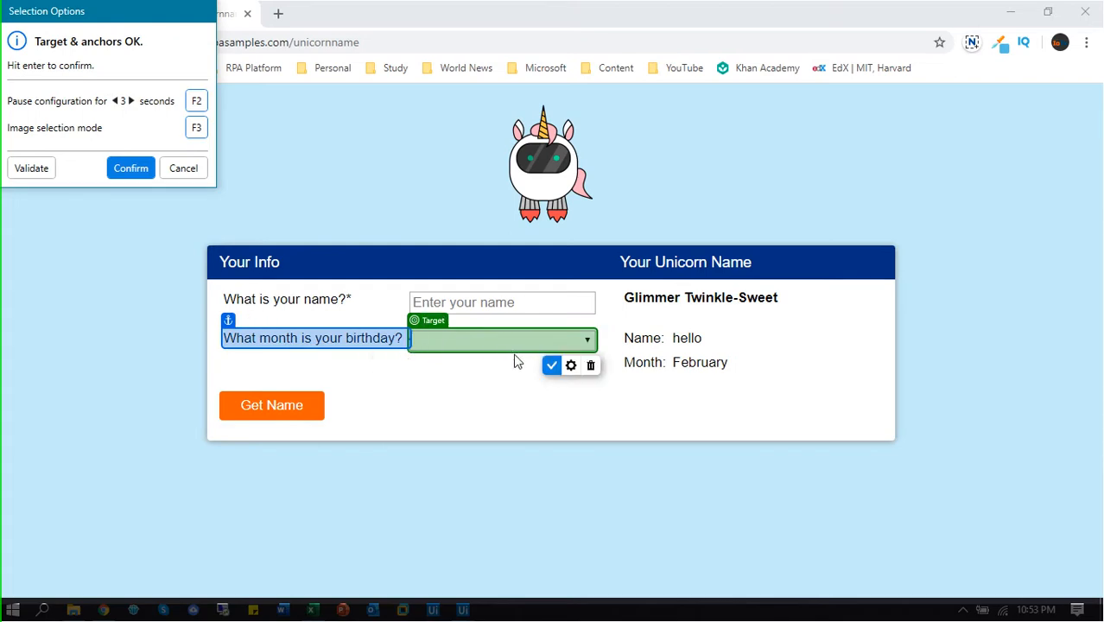
left_click(551, 366)
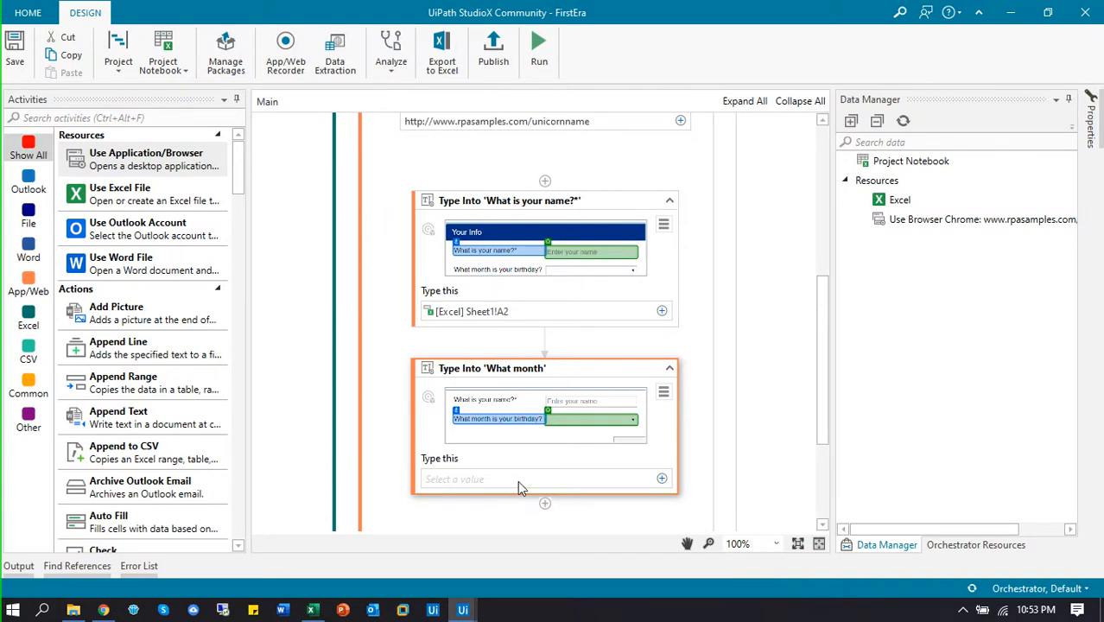
left_click(662, 479)
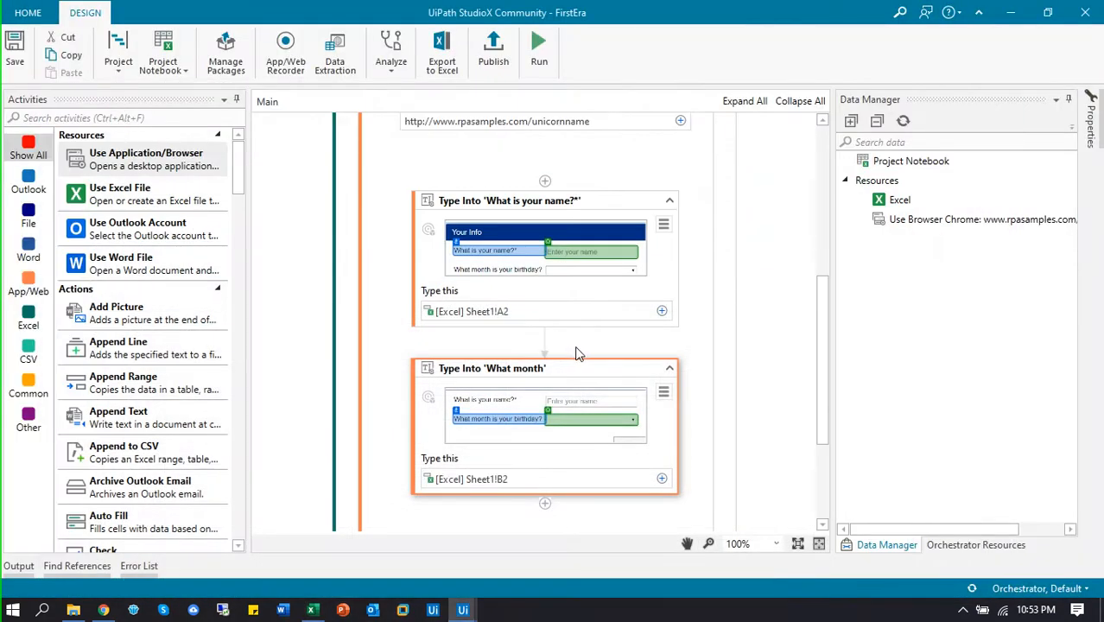
scroll("down", 3)
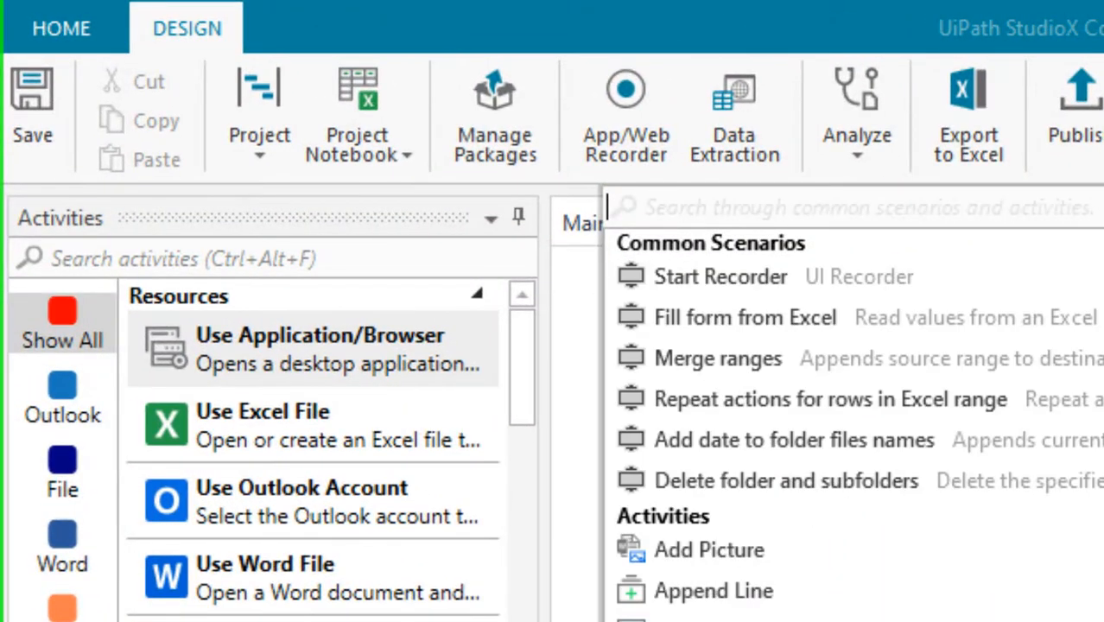
- Add a Click activity targeting the form's Get Name button
type("click")
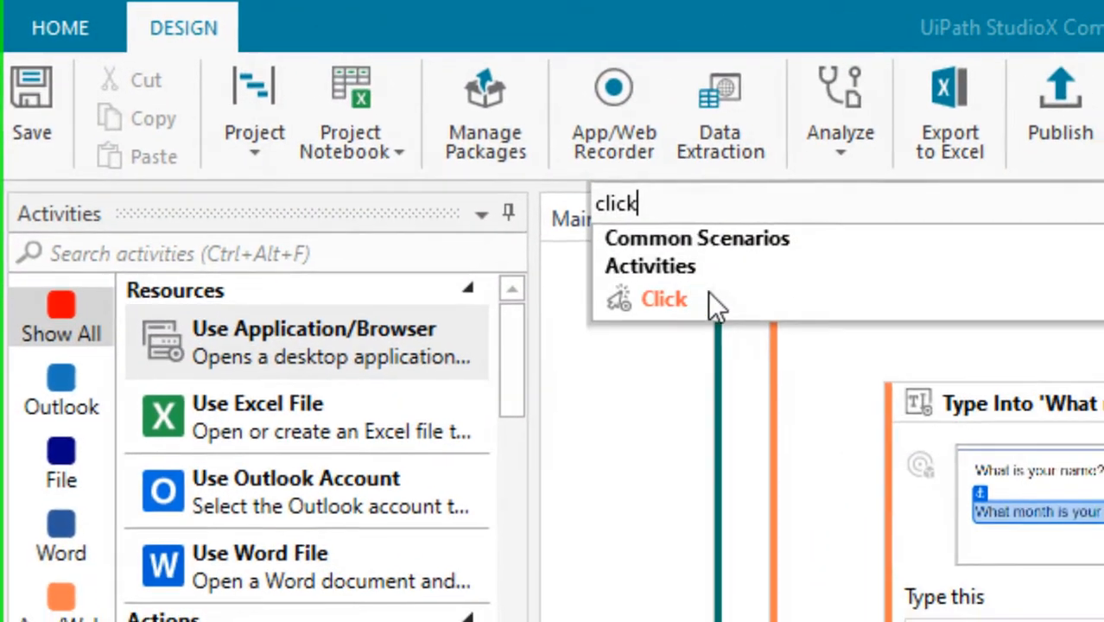
left_click(664, 299)
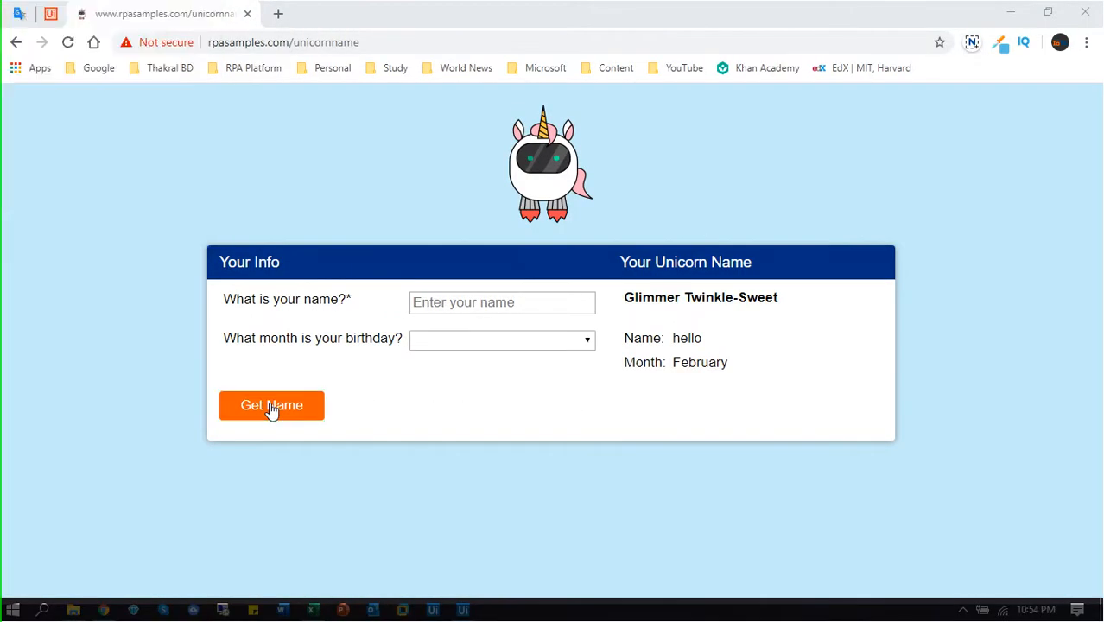
left_click(271, 404)
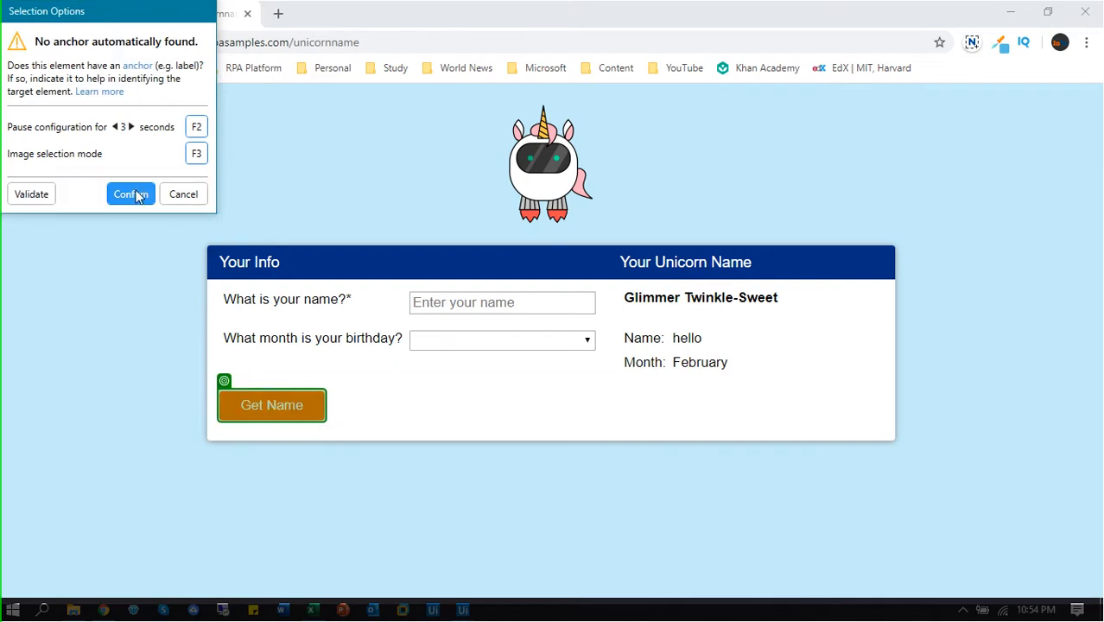
left_click(130, 193)
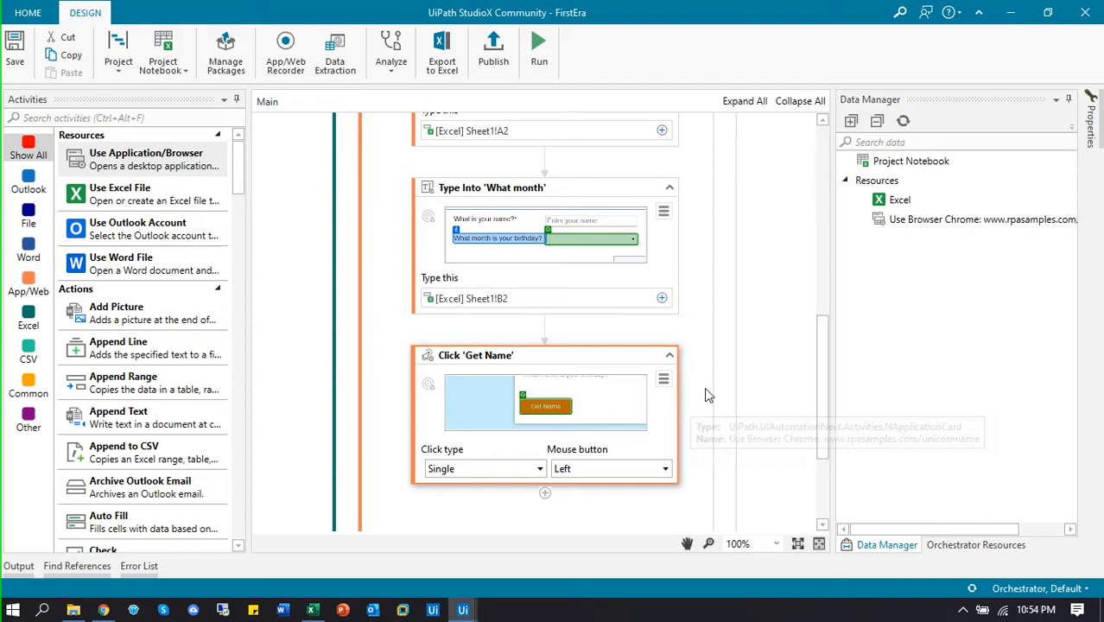
scroll("down", 3)
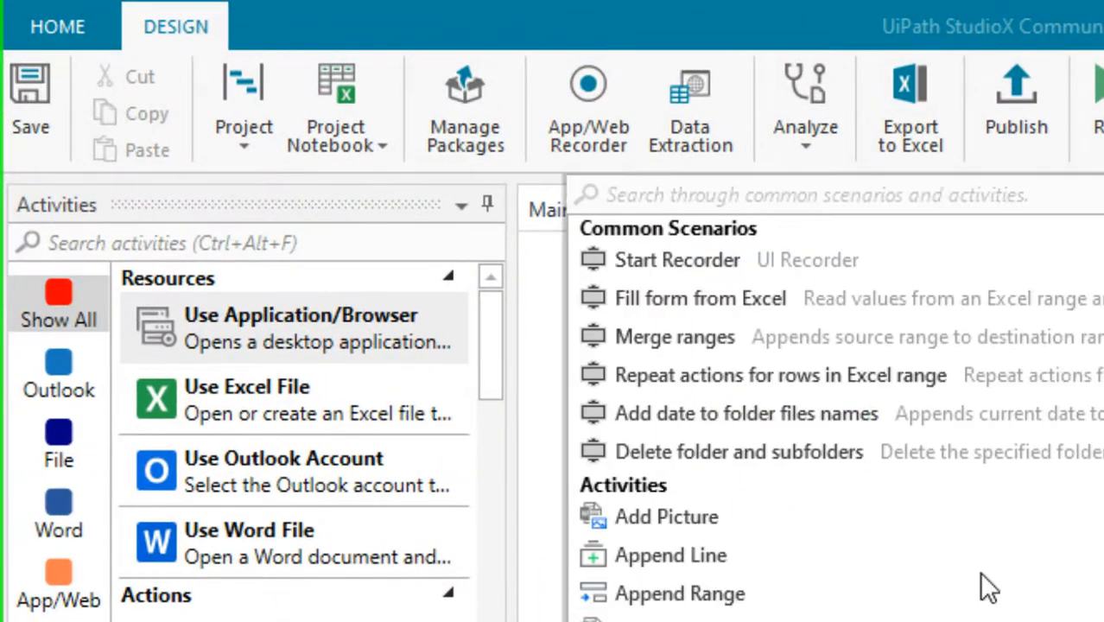
- Add a Get Text activity reading the generated unicorn name, anchored to its heading
type("get tex")
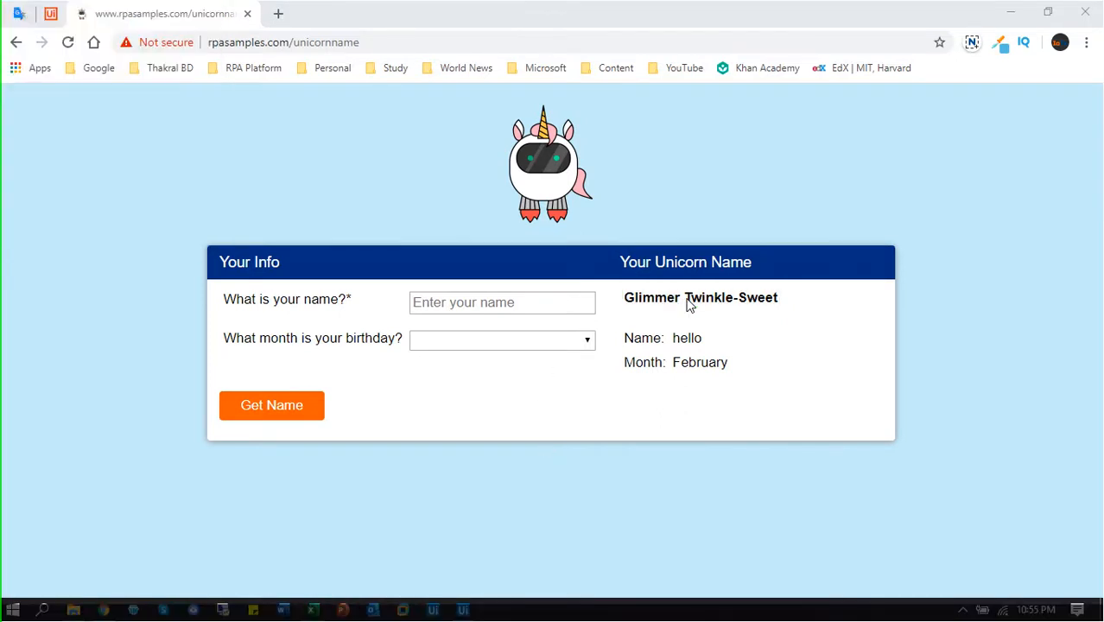
left_click(701, 298)
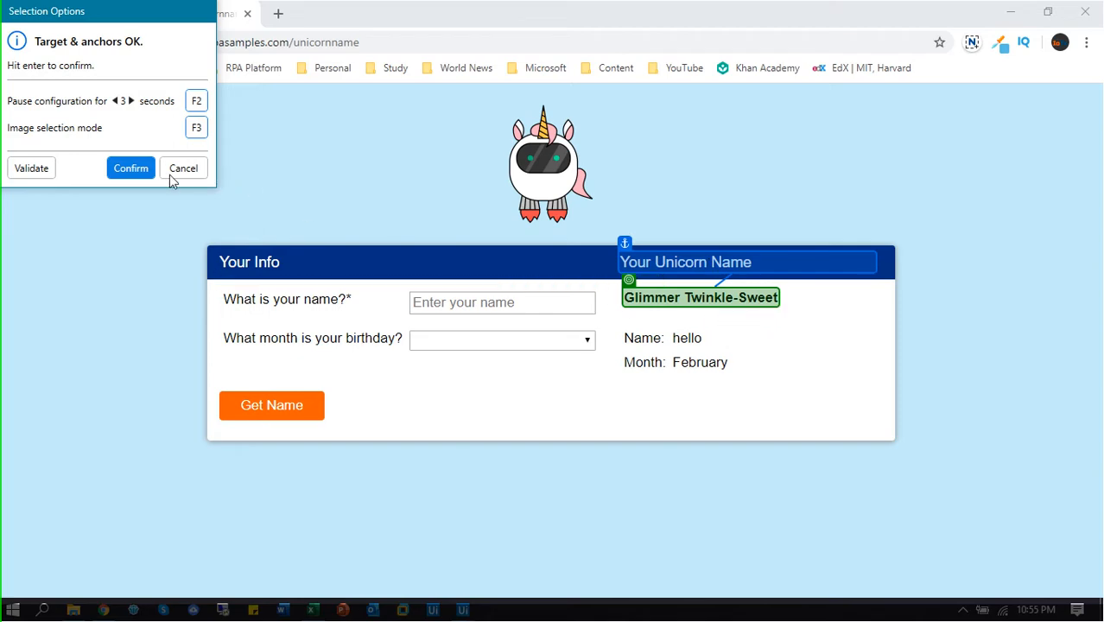
left_click(130, 168)
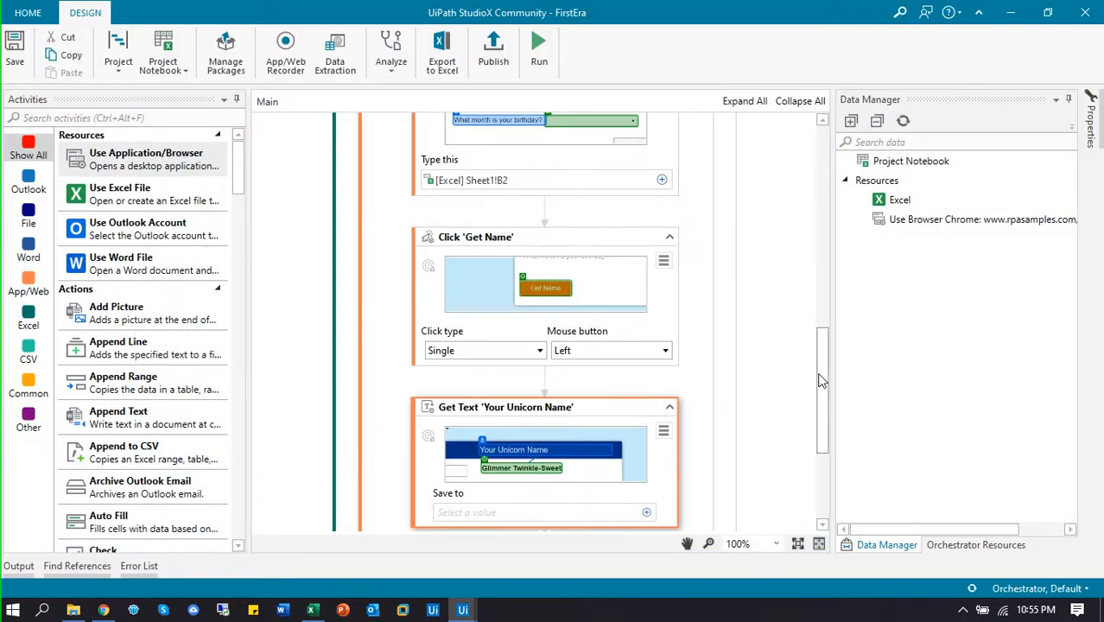
scroll("down", 3)
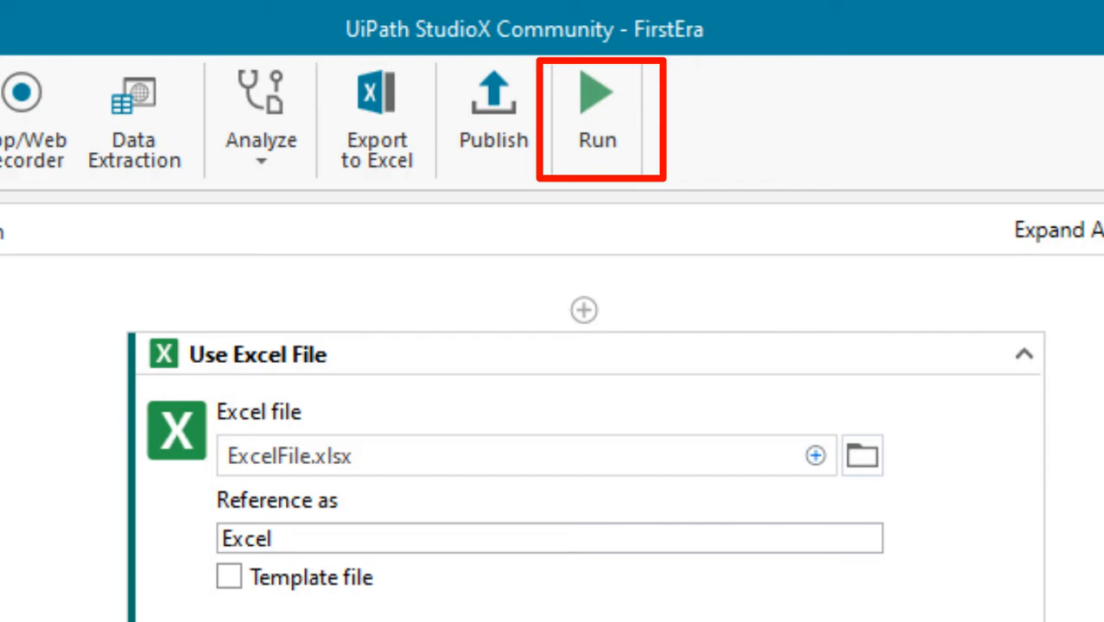
mouse_move(614, 207)
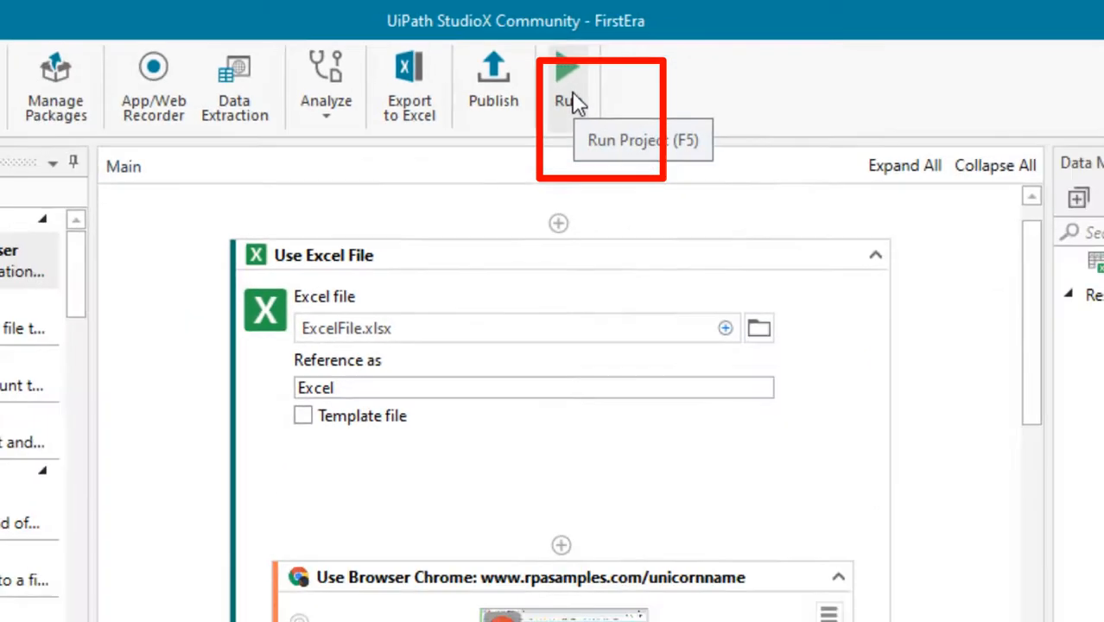
left_click(567, 83)
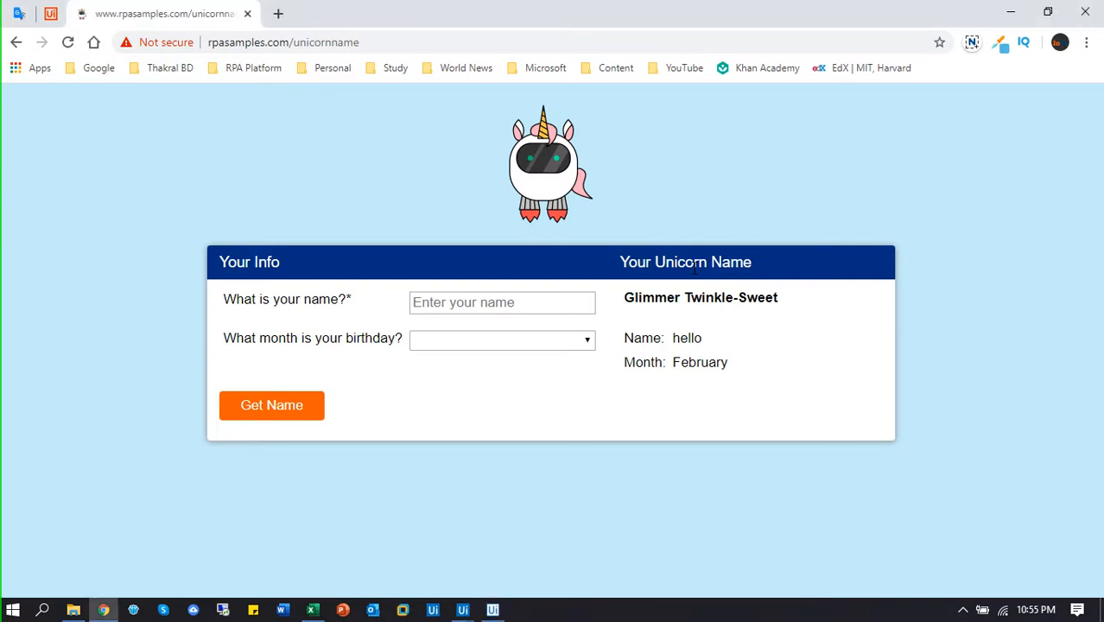
type("Abdur Rahma")
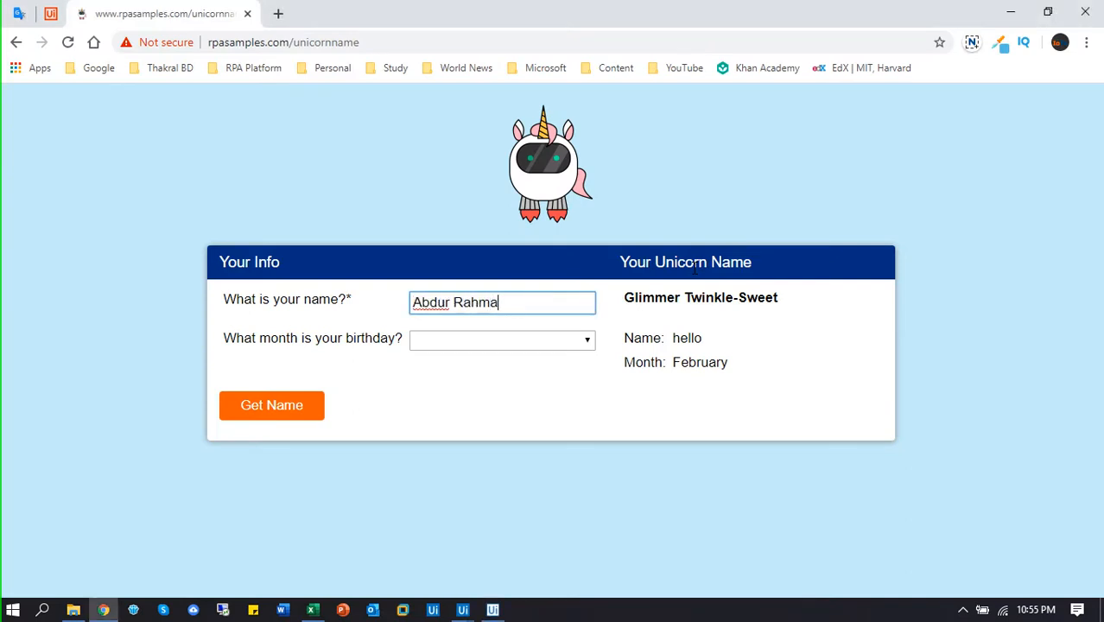
left_click(501, 339)
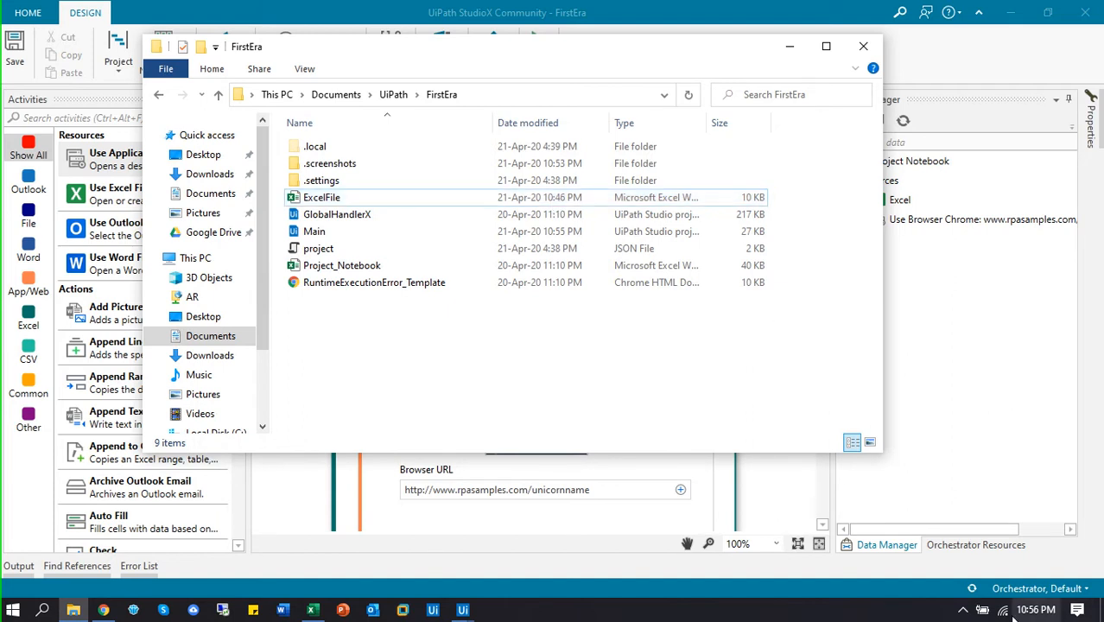
- Open ExcelFile.xlsx to check that Unicon Name is still empty, then hide File Explorer
left_click(321, 197)
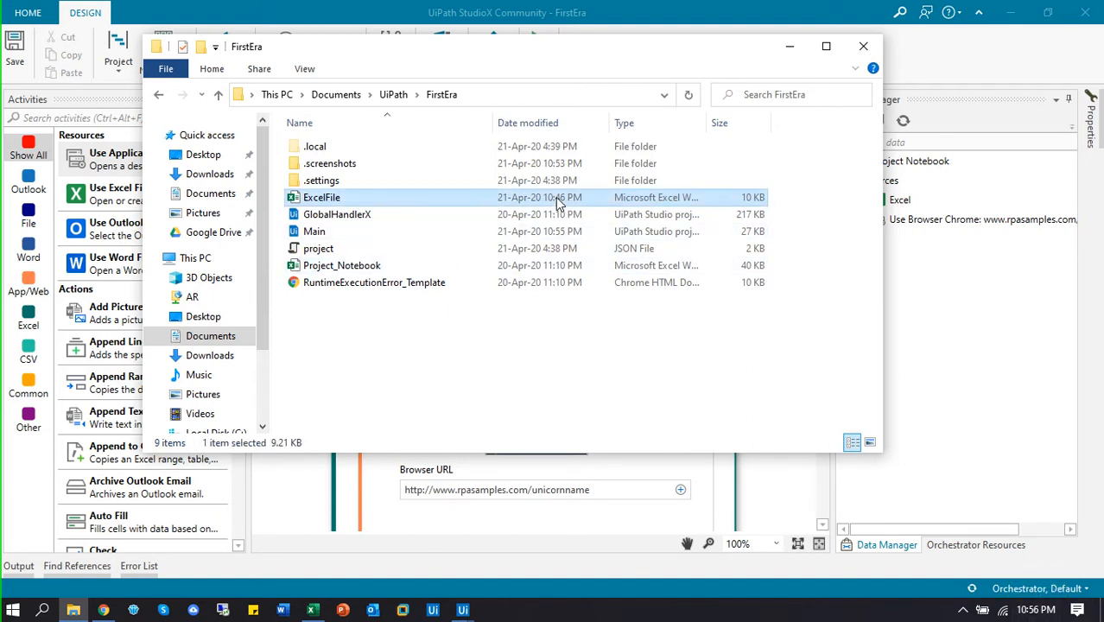
double_click(322, 197)
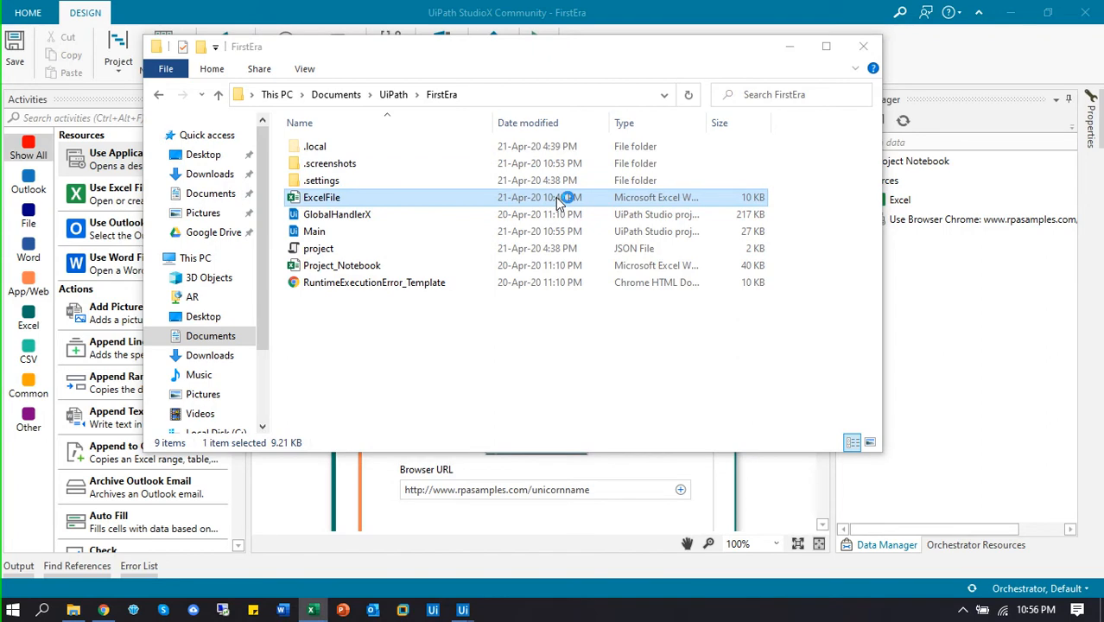
double_click(321, 197)
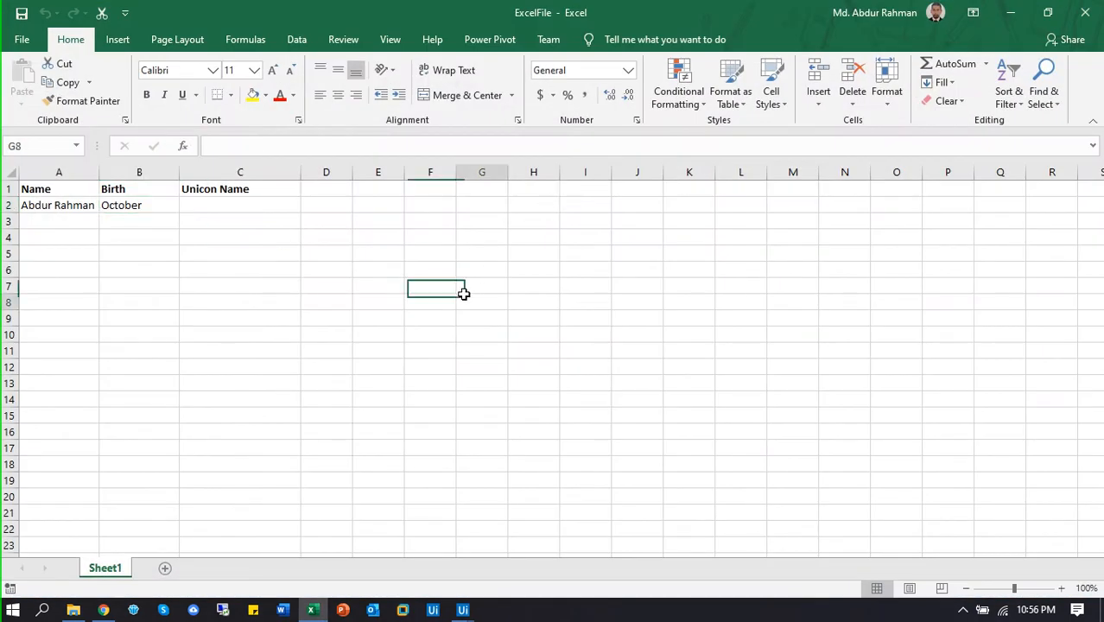
left_click(481, 300)
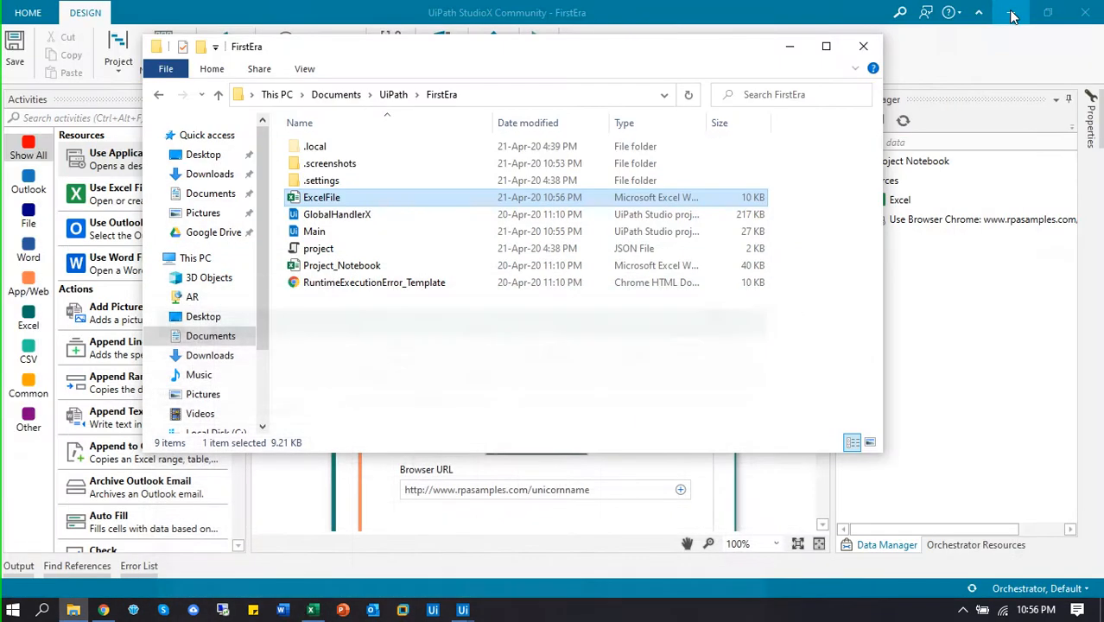
left_click(862, 46)
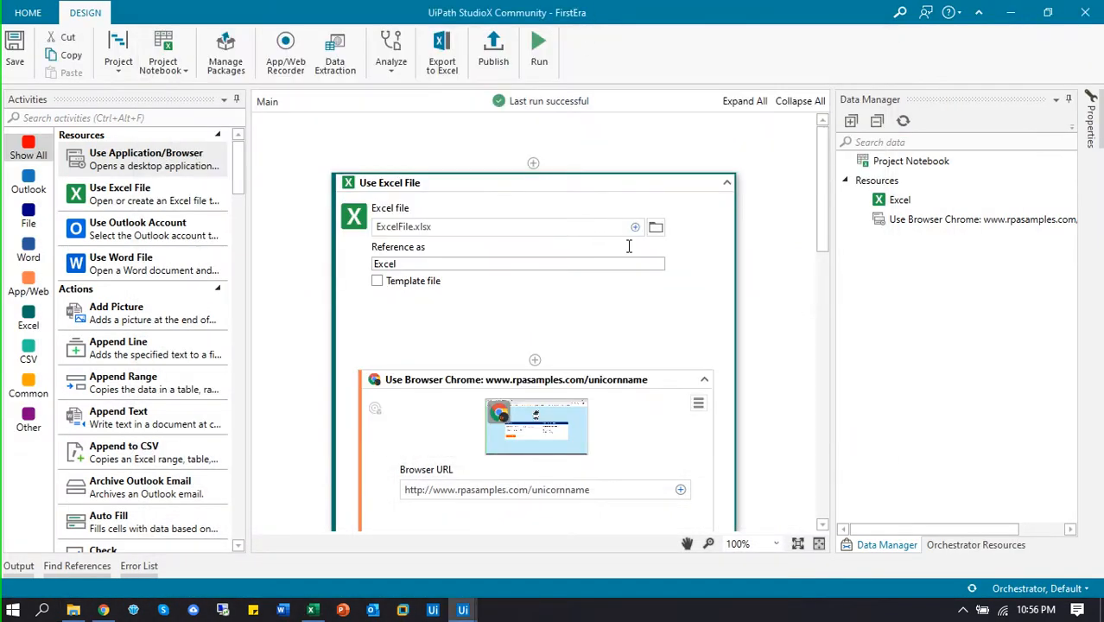
- Set the Get Text step's Save to destination to Excel cell Sheet1!C2 (Unicon Name)
scroll("down", 3)
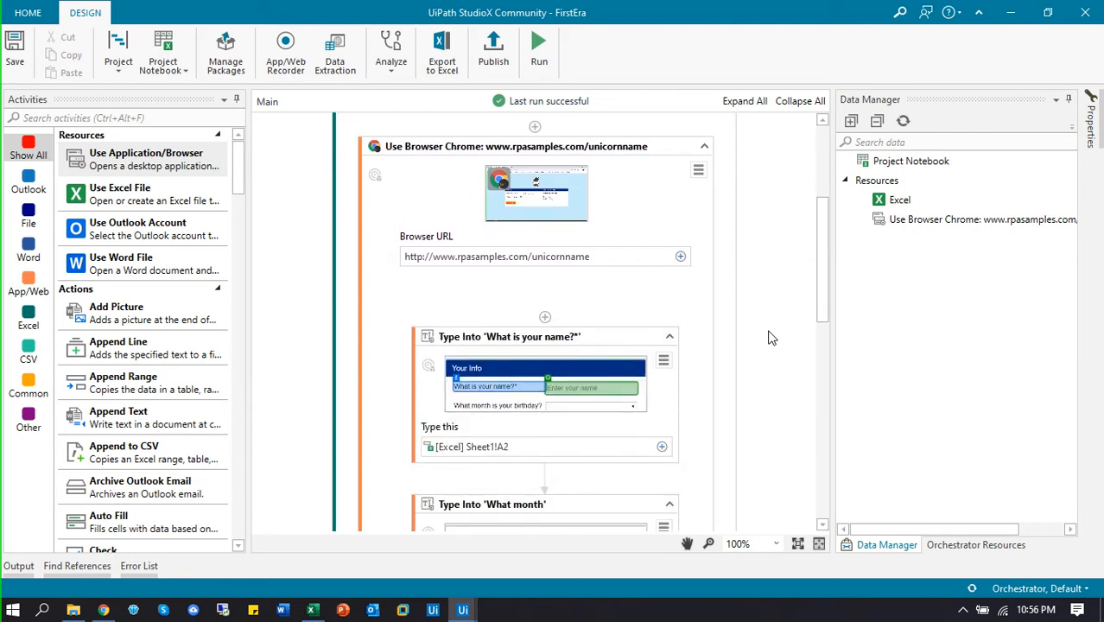
scroll("down", 3)
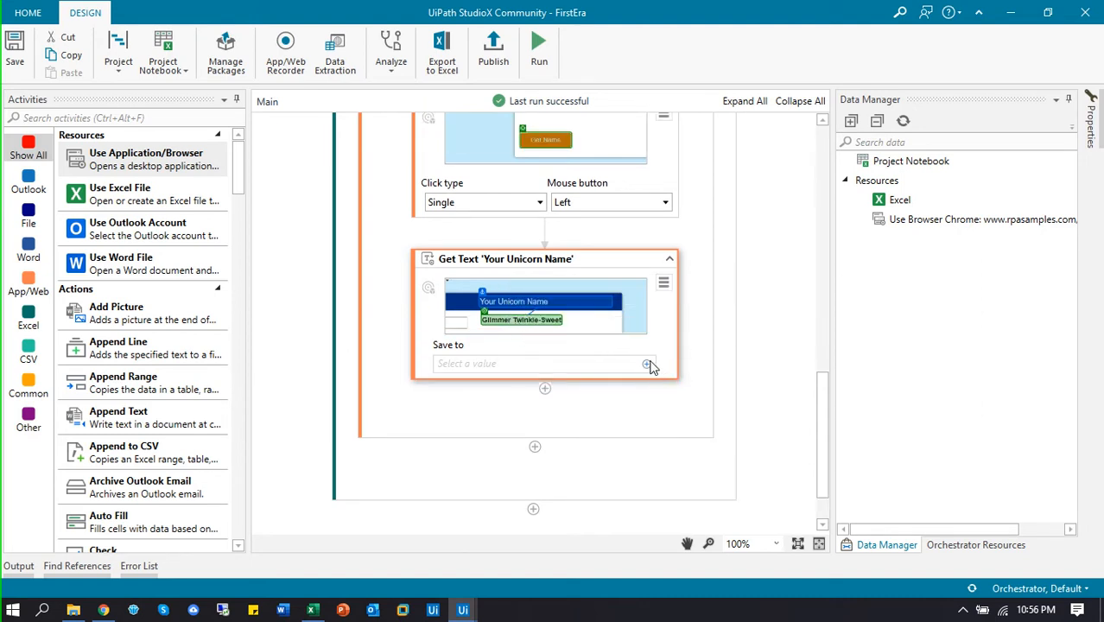
left_click(647, 362)
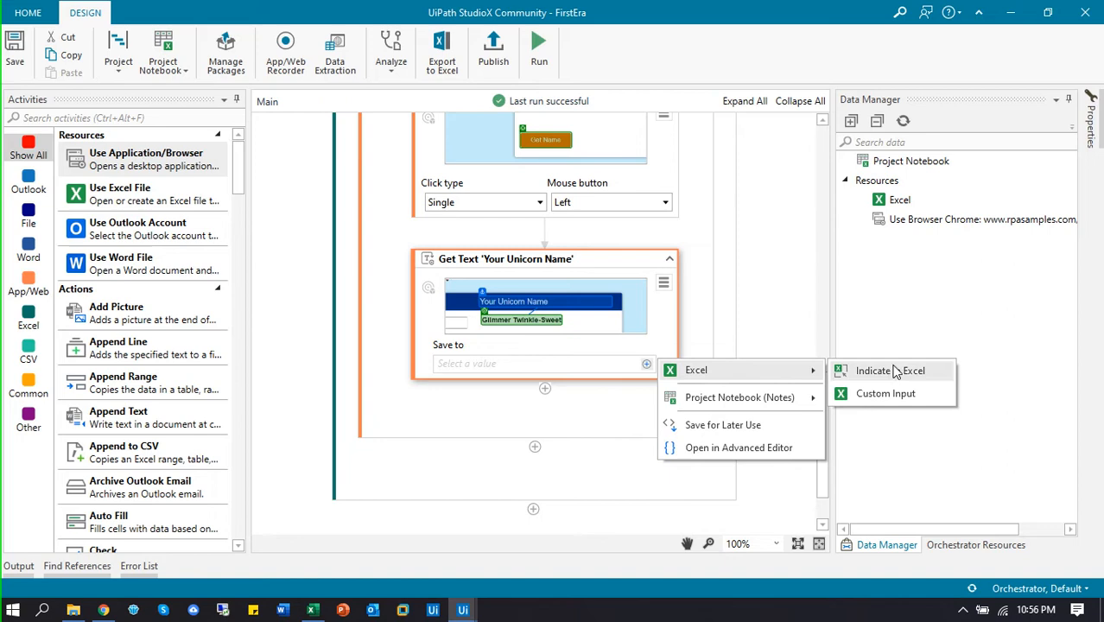
left_click(889, 371)
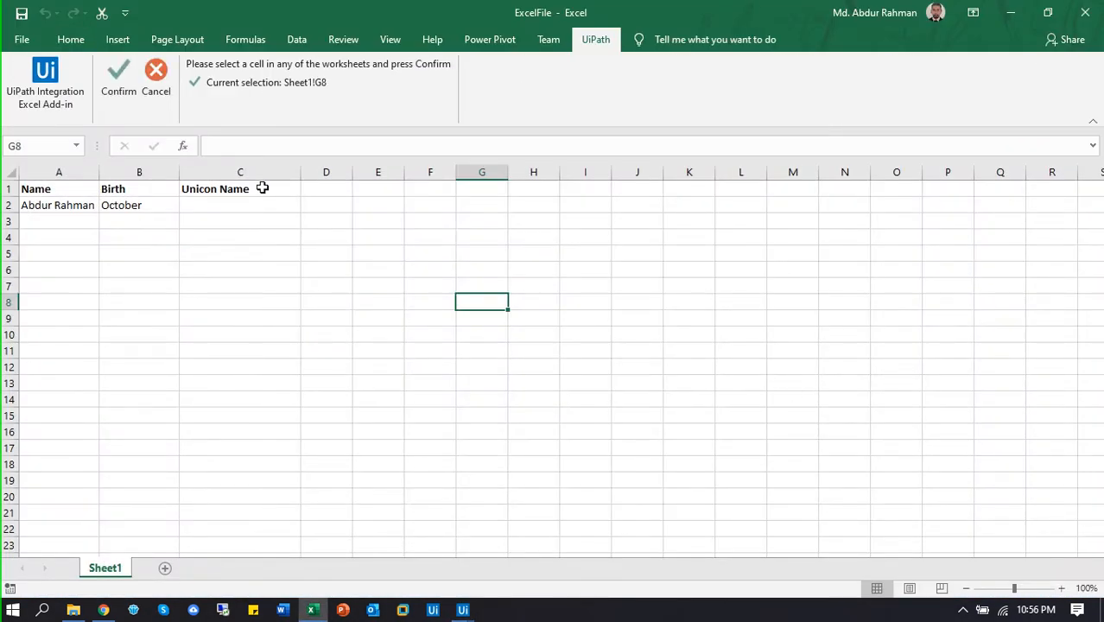
left_click(240, 205)
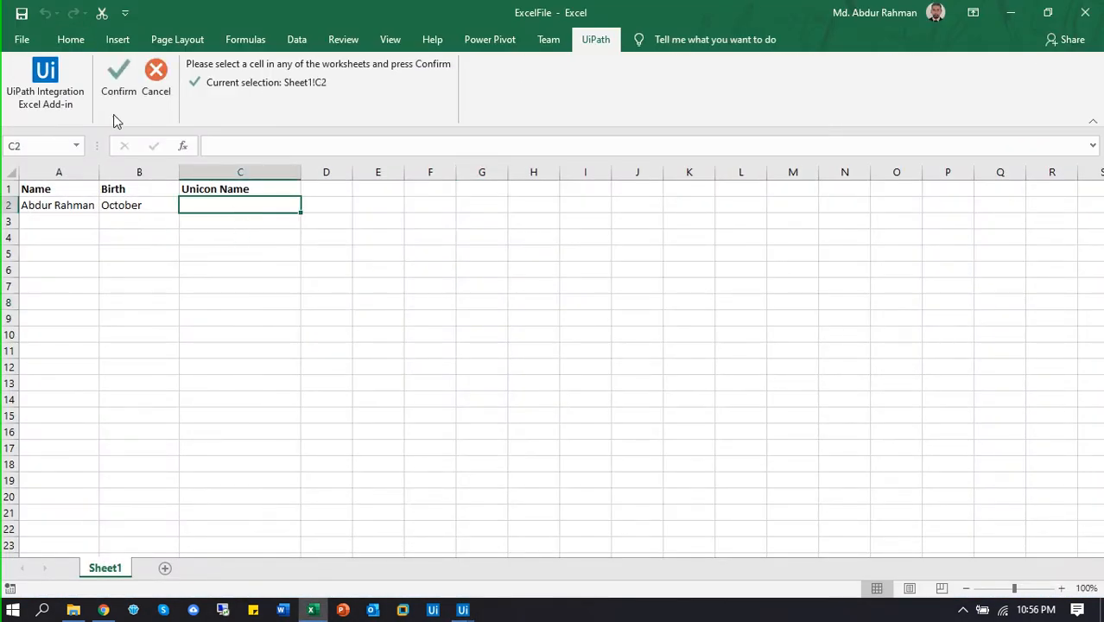
left_click(70, 39)
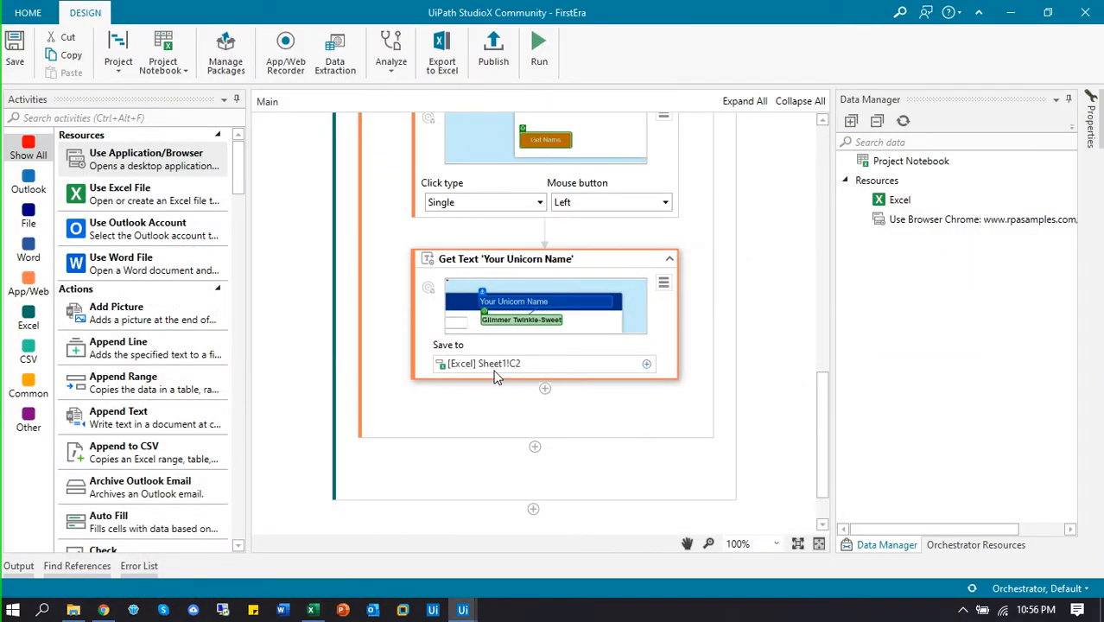
mouse_move(418, 262)
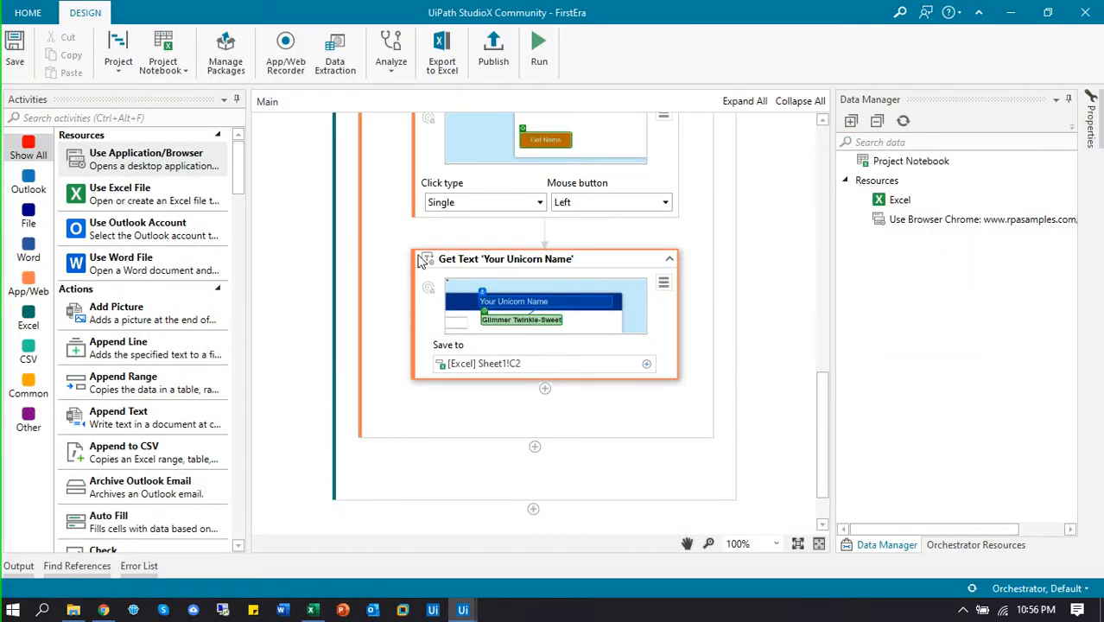
mouse_move(539, 44)
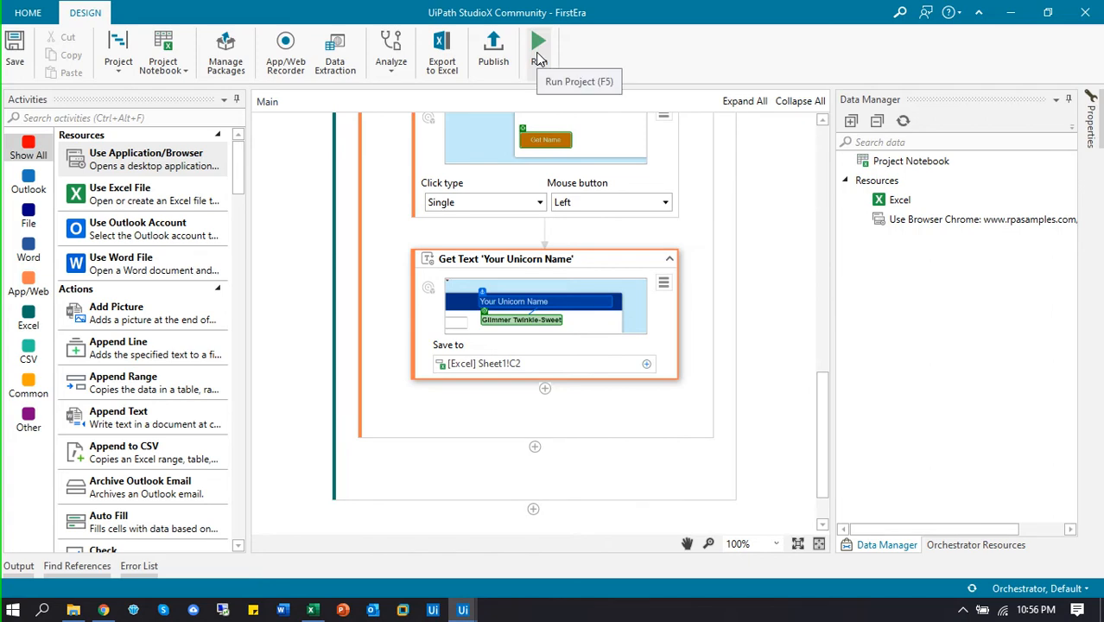
- Run the automation so the bot fills the unicorn form for Abdur
left_click(538, 41)
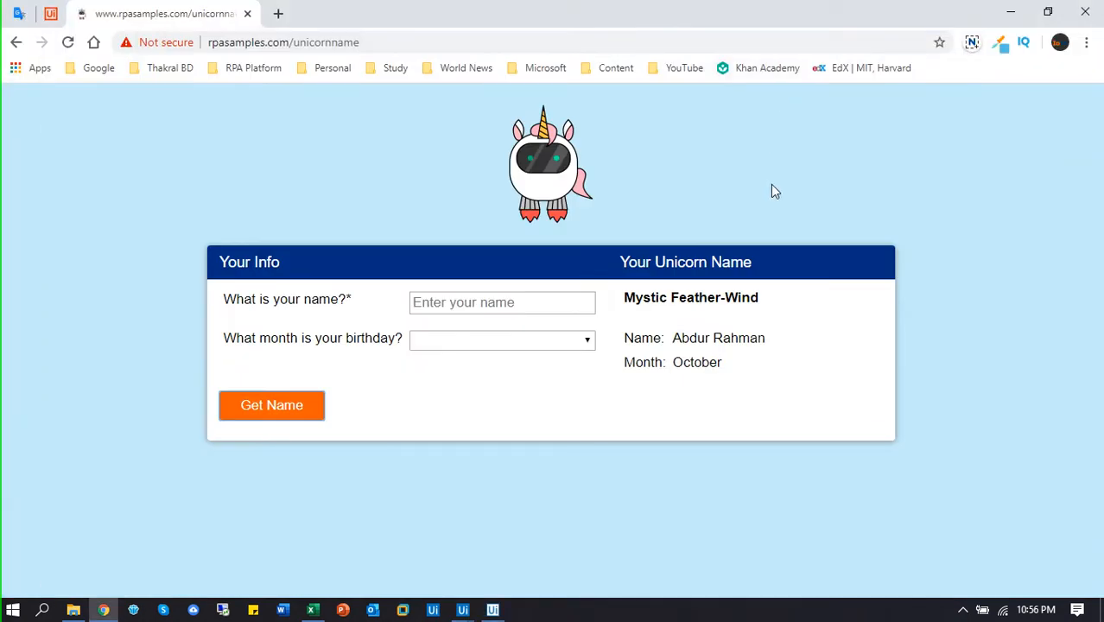
type("Abdur Rahman")
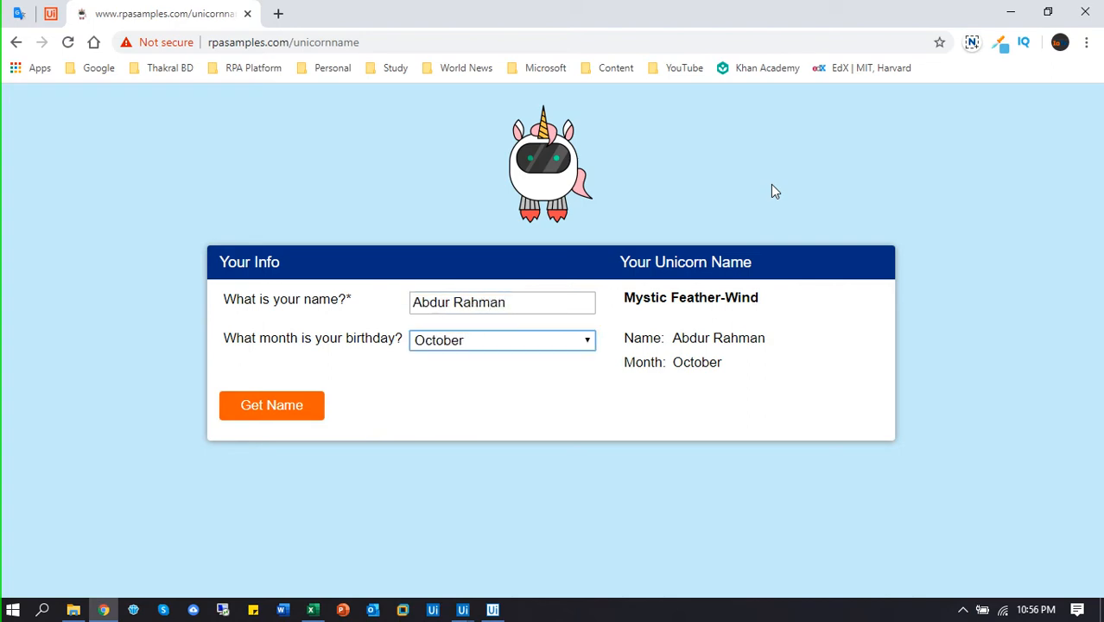
left_click(271, 405)
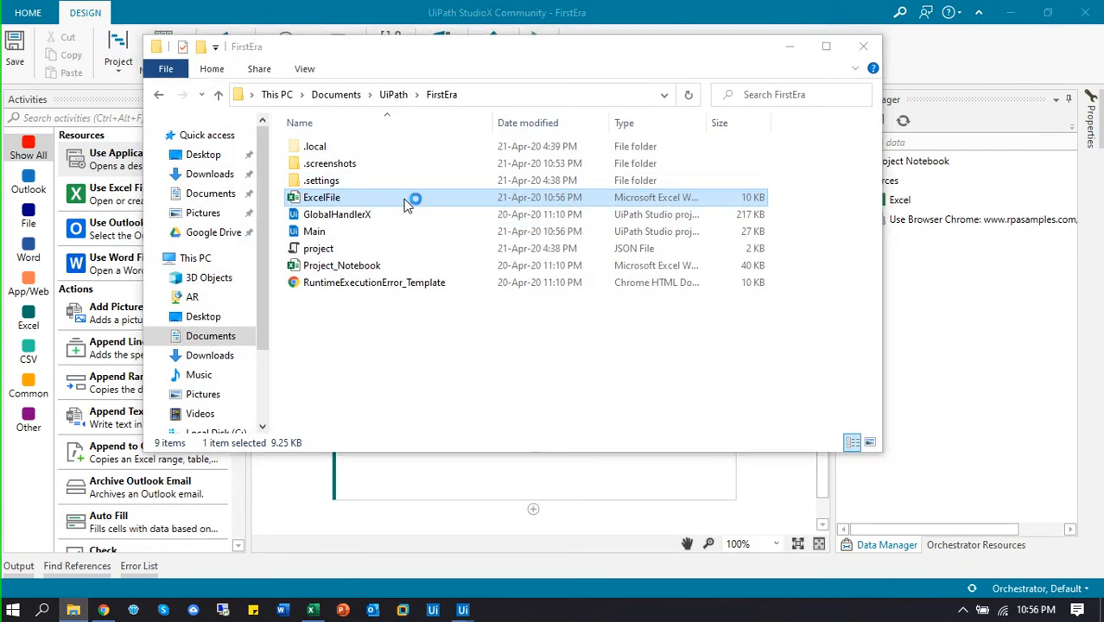
- Open ExcelFile to confirm Mystic Feather-Wind in C2 and compare with Chrome
double_click(321, 197)
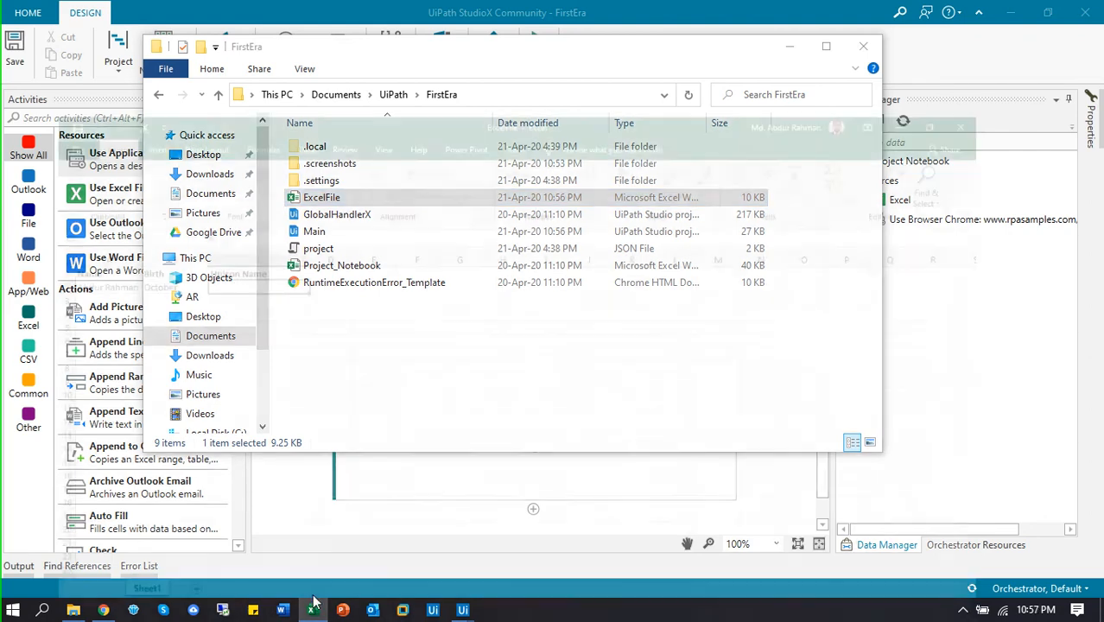
double_click(321, 197)
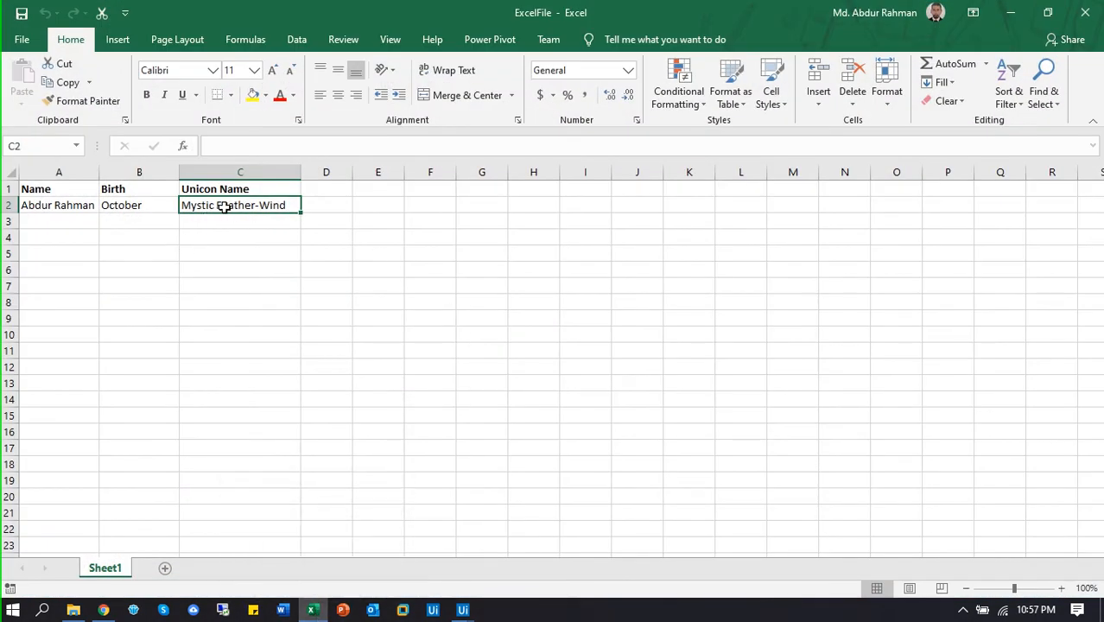
left_click(103, 610)
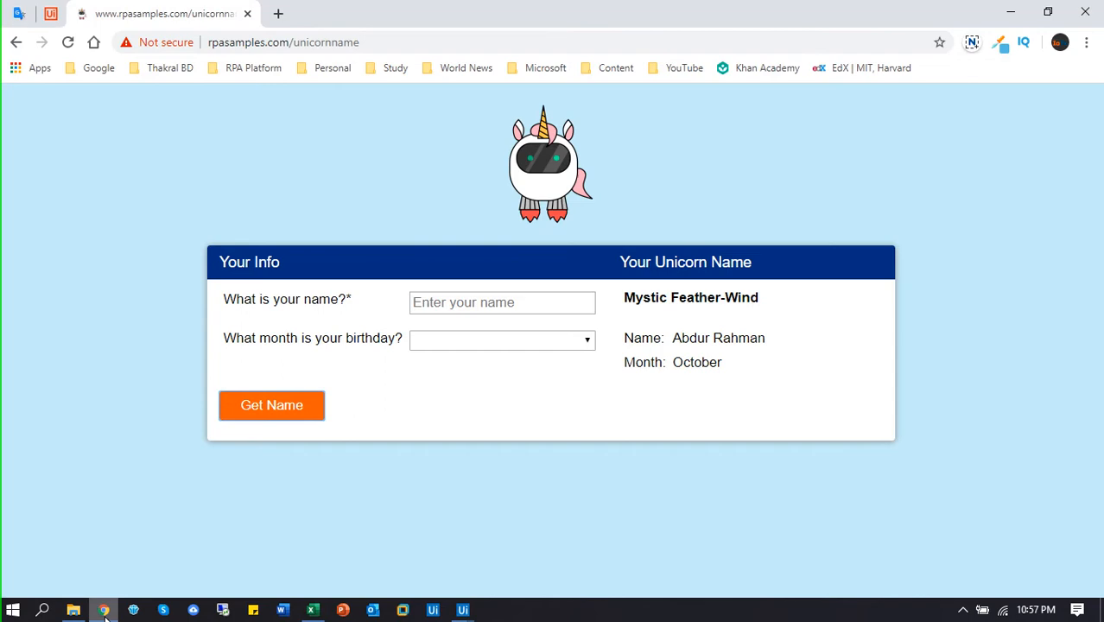
mouse_move(314, 610)
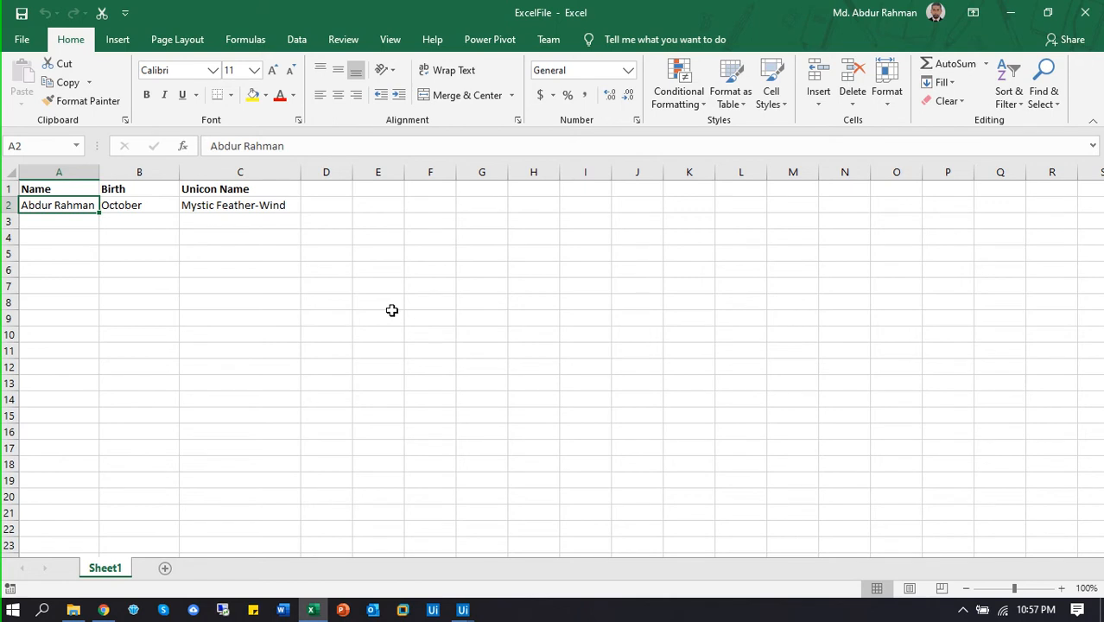
- Enter Mr. Sarfaraz as the name in A2 and January as the birth month
type("Mr")
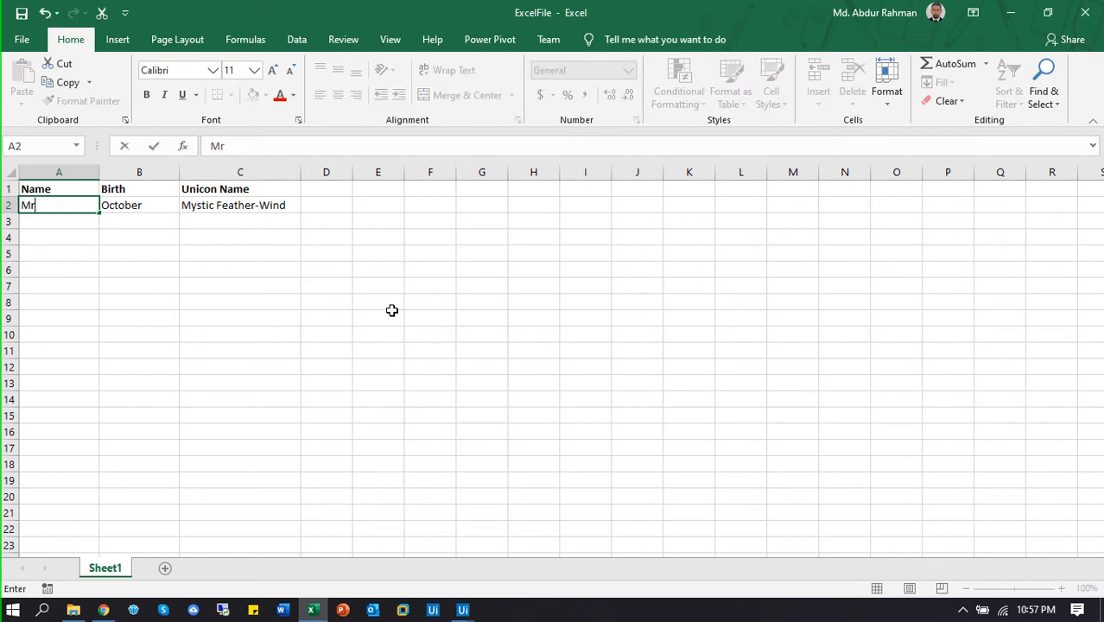
type(". Sarfar")
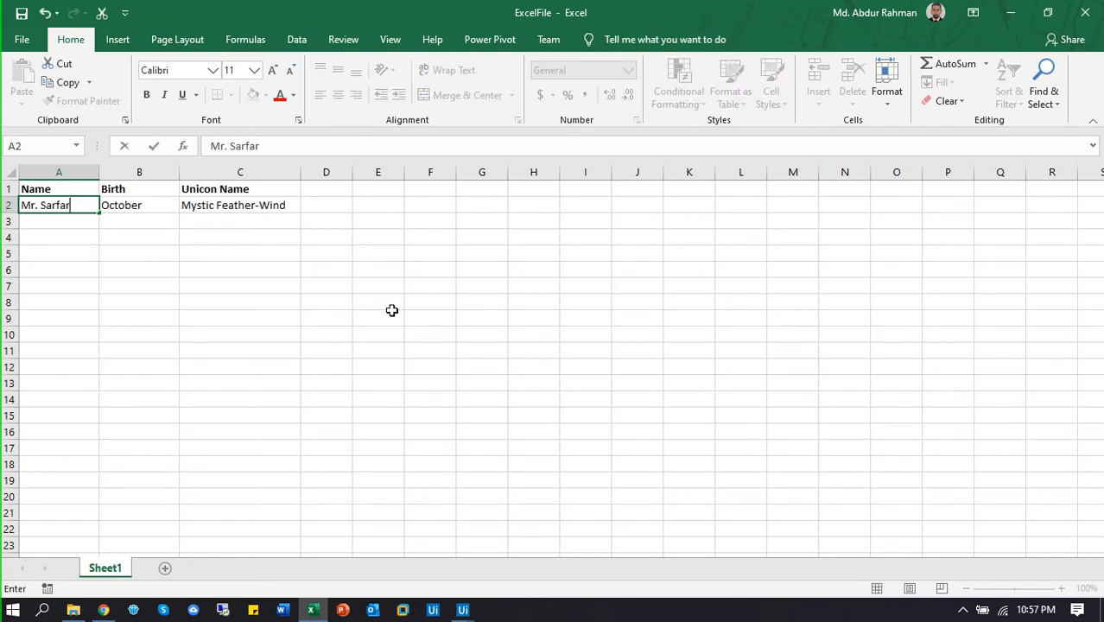
type("az")
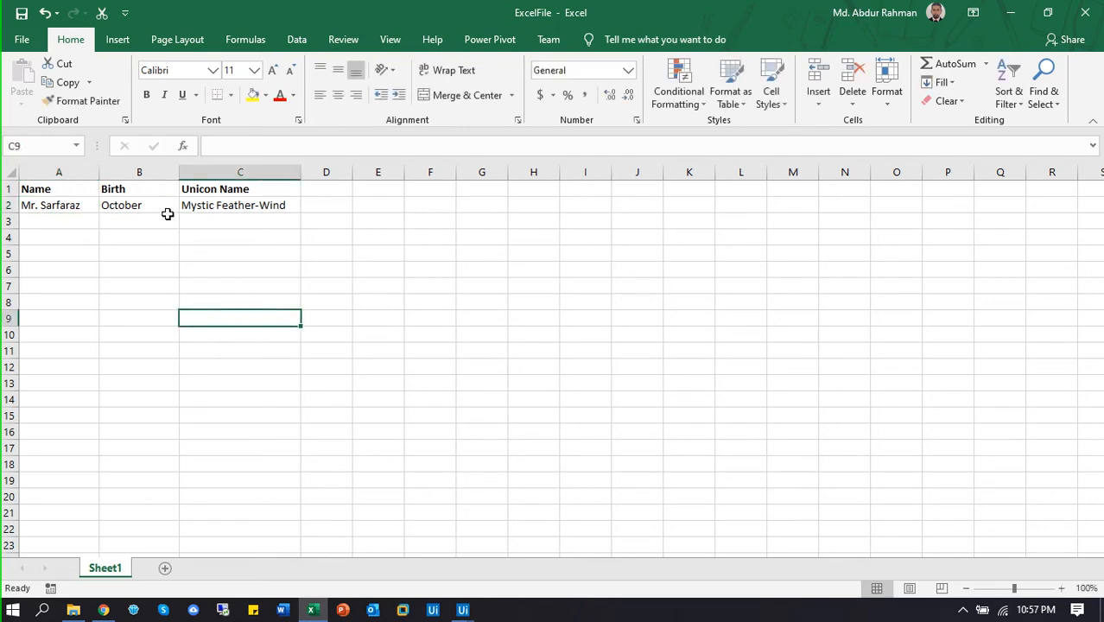
type("Januar")
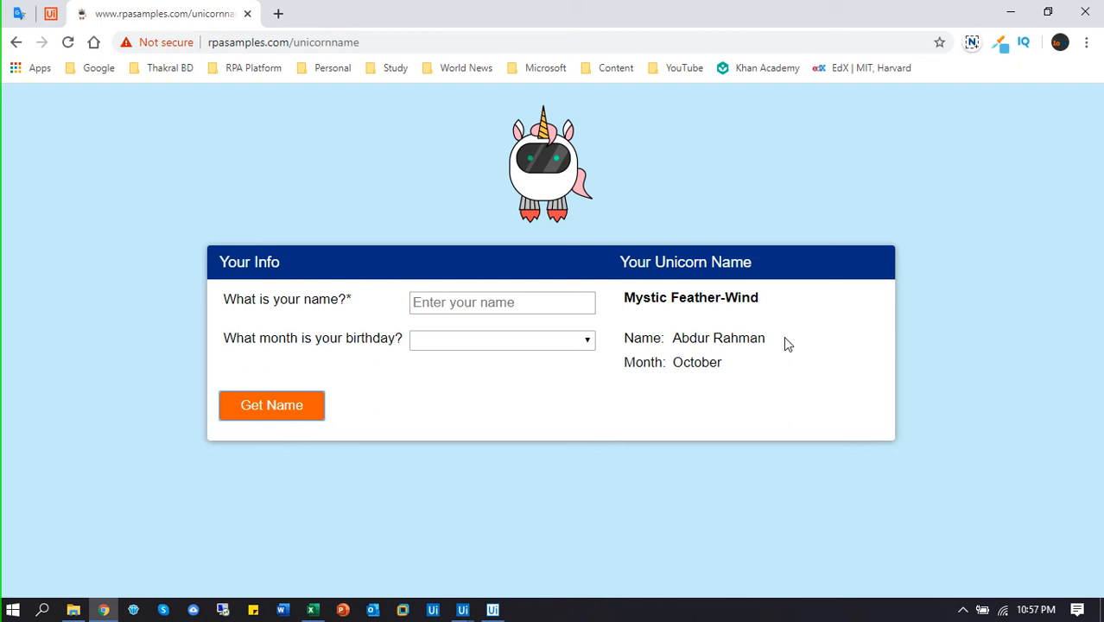
- Rerun for Mr. Sarfaraz, confirm Violet Crystal-Dazzler in ExcelFile, and close Chrome
type("Mr. Sarfaraz")
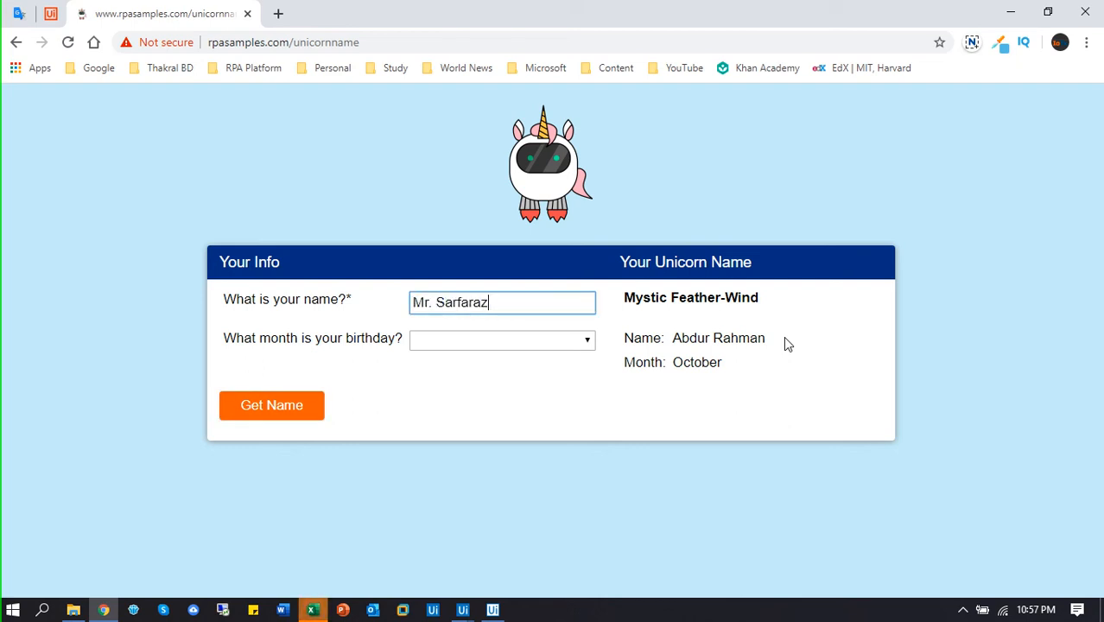
left_click(501, 339)
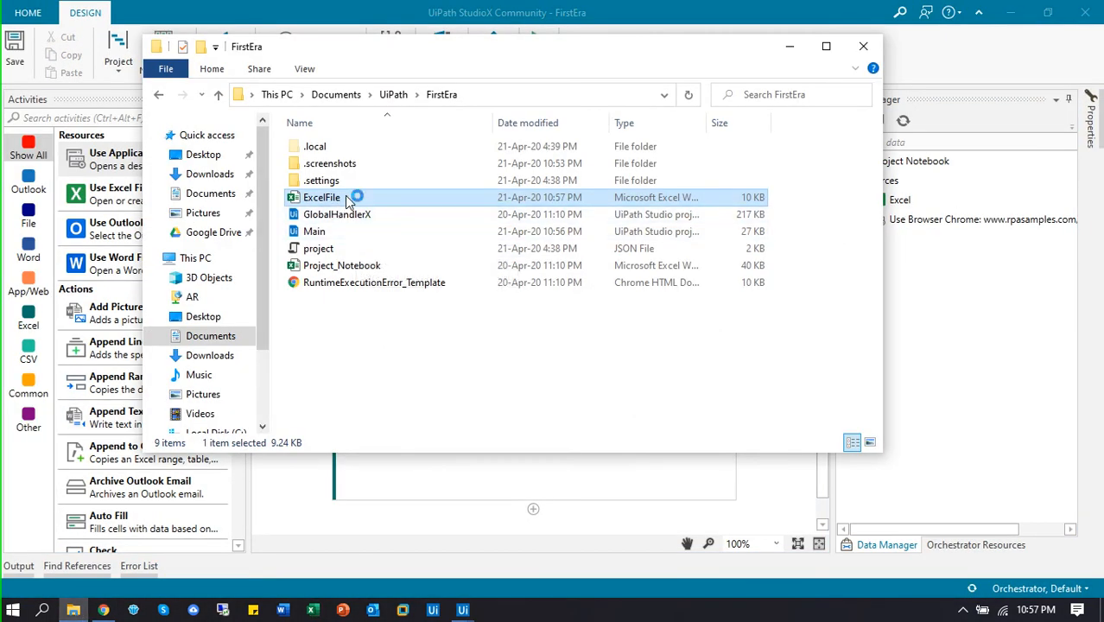
double_click(321, 197)
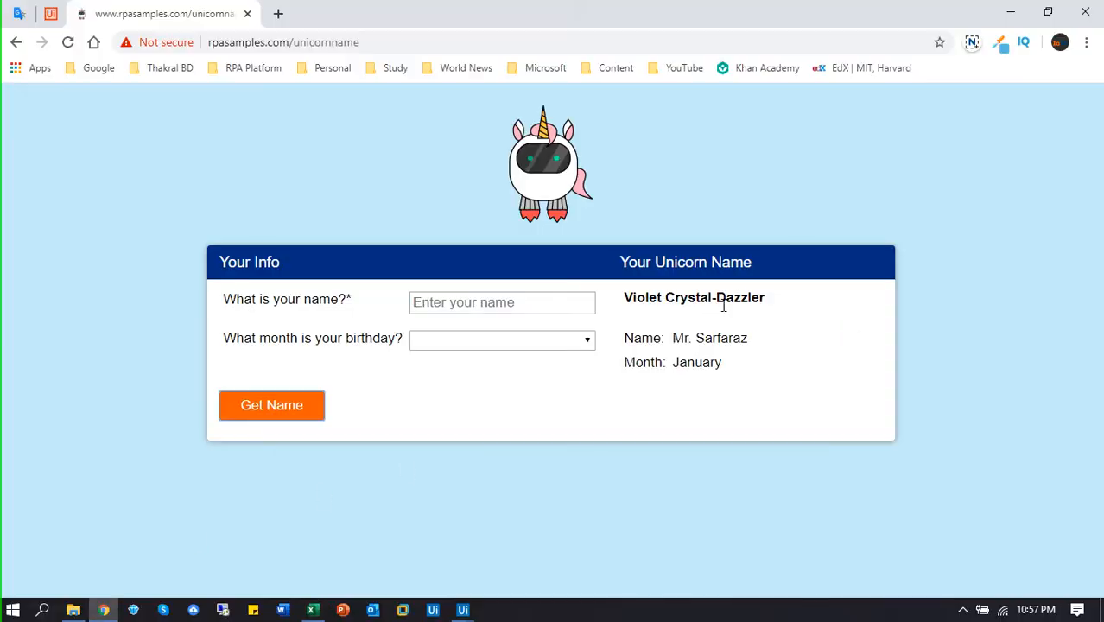
mouse_move(1085, 11)
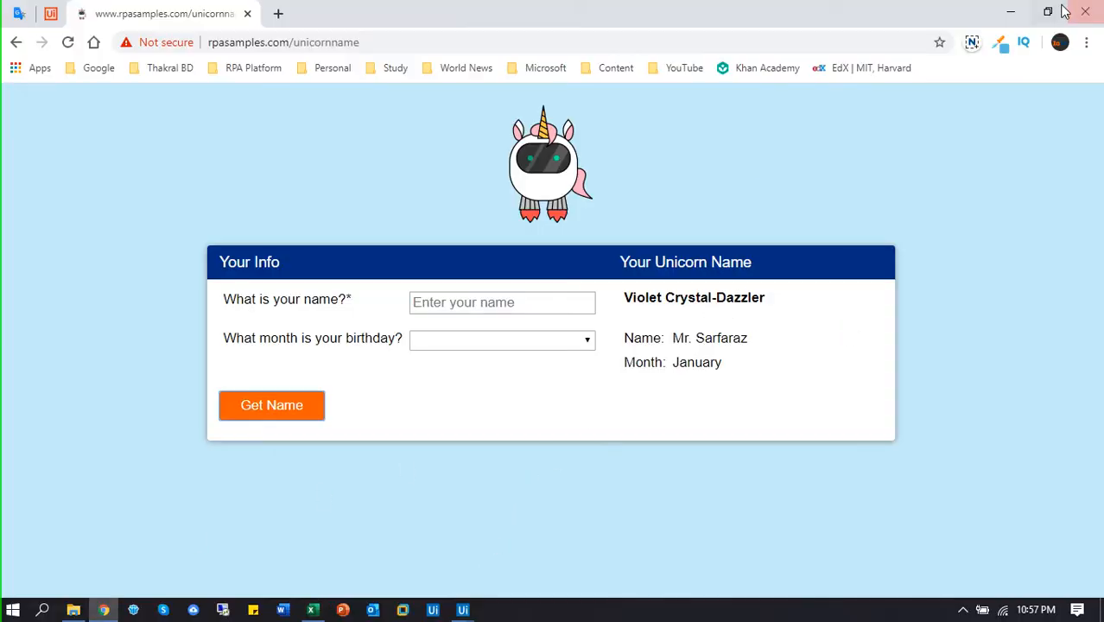
left_click(312, 610)
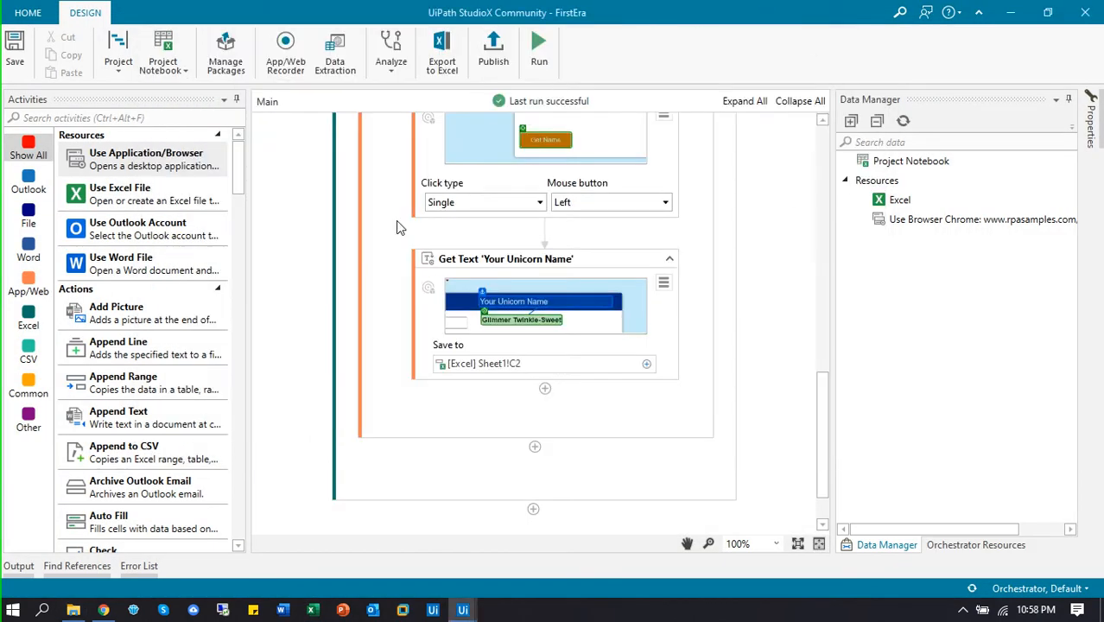
mouse_move(777, 254)
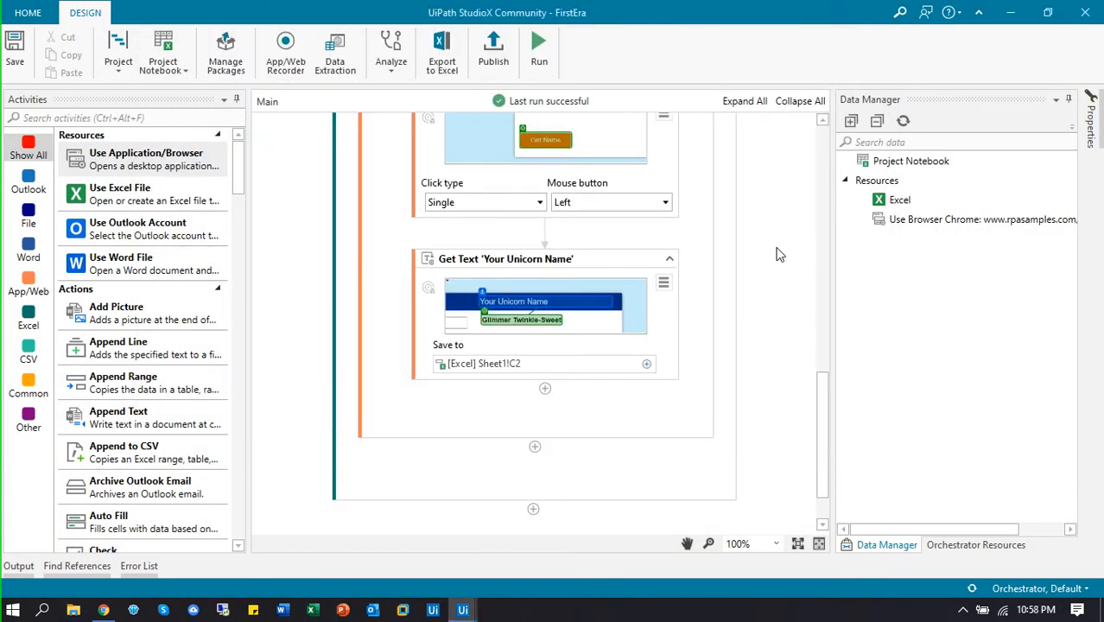